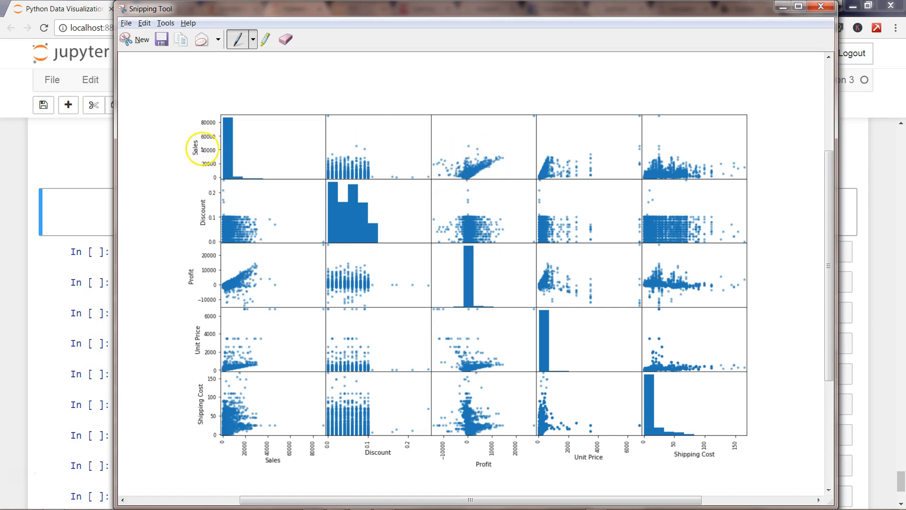
Step: Point out the scatter matrix panels in the Snipping Tool capture, then close the window
{"action": "left_click_drag", "start_coordinate": [202, 147], "coordinate": [349, 186]}
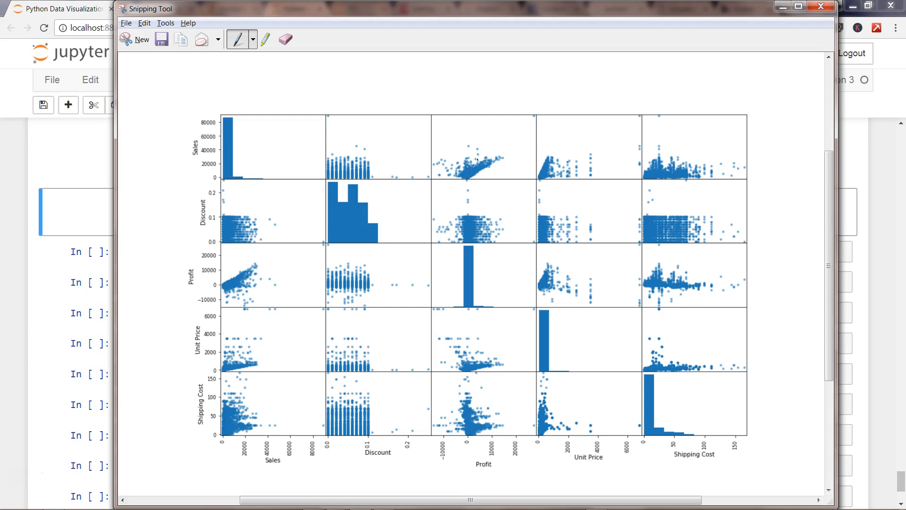
{"action": "left_click_drag", "start_coordinate": [462, 168], "coordinate": [493, 141]}
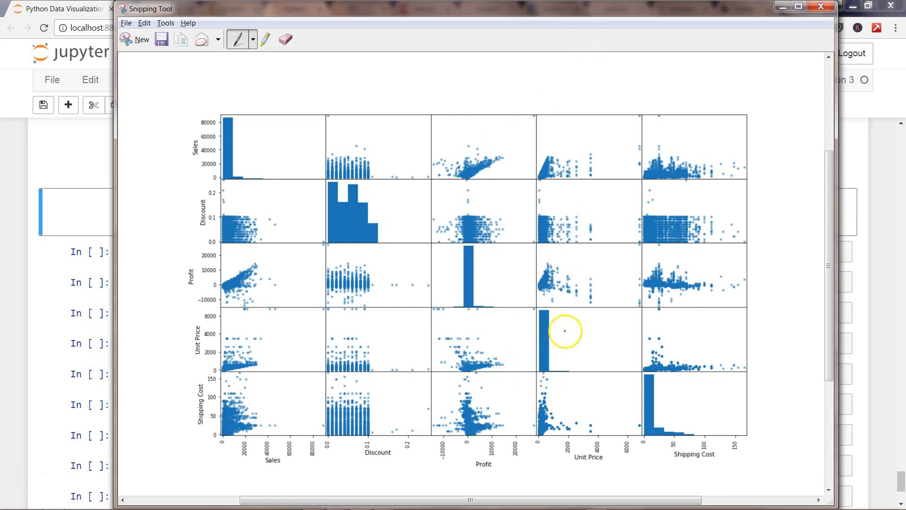
{"action": "mouse_move", "coordinate": [544, 454]}
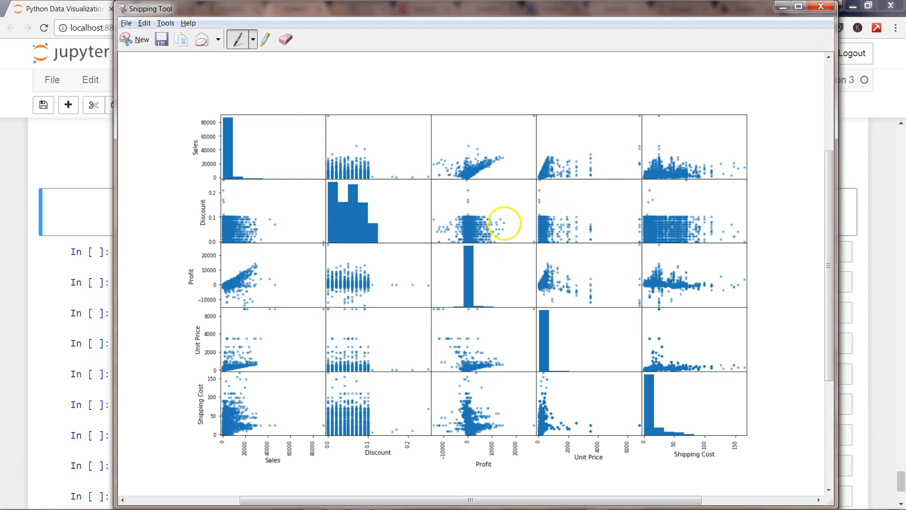
{"action": "mouse_move", "coordinate": [348, 320]}
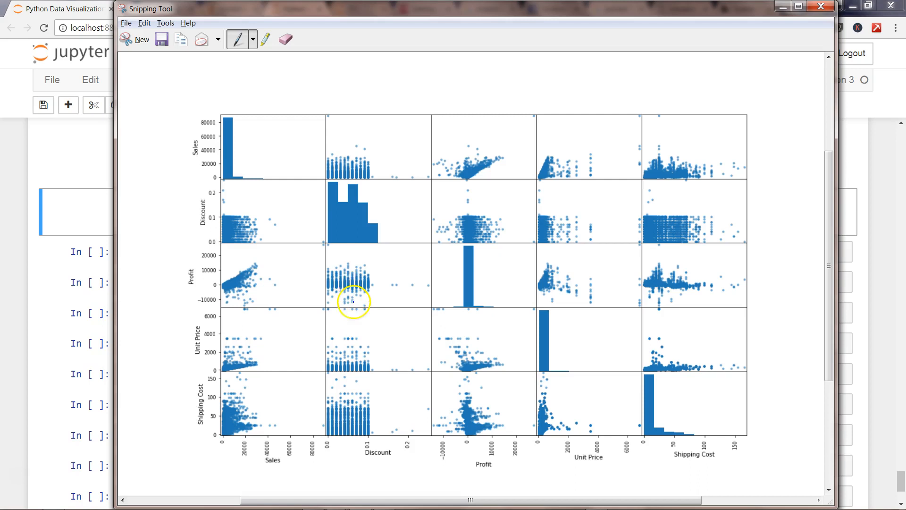
{"action": "left_click_drag", "start_coordinate": [351, 302], "coordinate": [351, 352]}
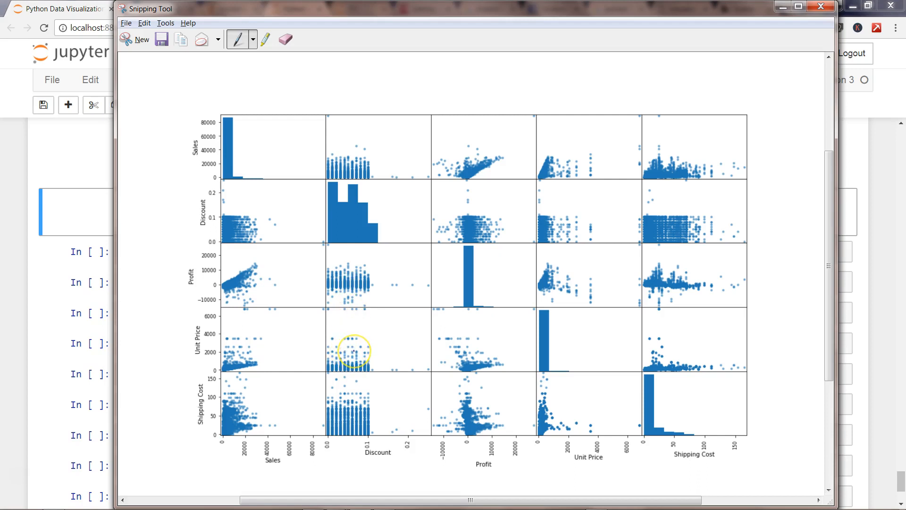
{"action": "left_click_drag", "start_coordinate": [352, 352], "coordinate": [352, 416]}
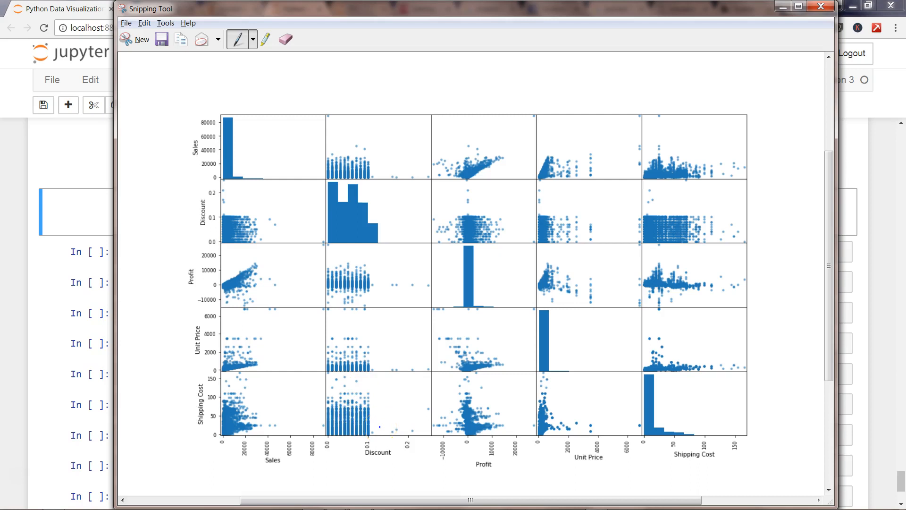
{"action": "left_click", "coordinate": [491, 289]}
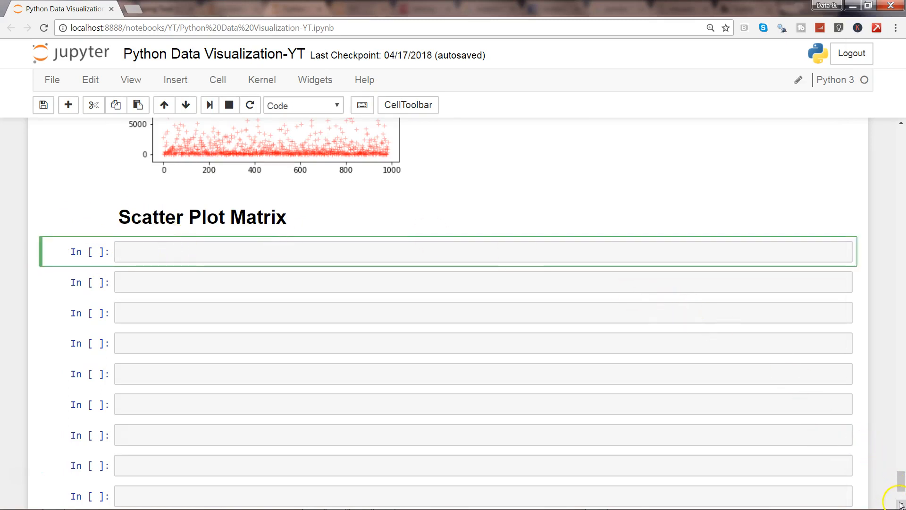
Step: Write 'import pandas as pd' and '%matplotlib inline', correcting the 'padnas' typo
{"action": "scroll", "scroll_direction": "down", "scroll_amount": 3}
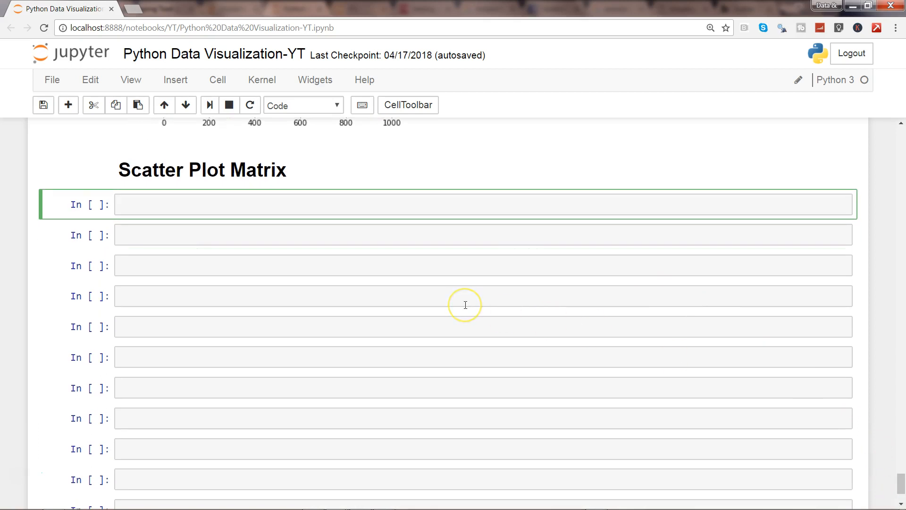
{"action": "type", "text": "import pad"}
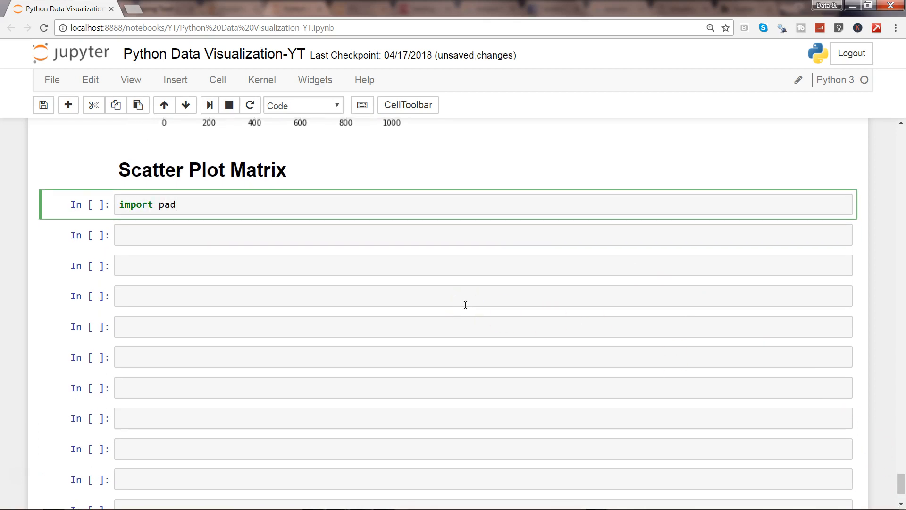
{"action": "type", "text": "nas as pd"}
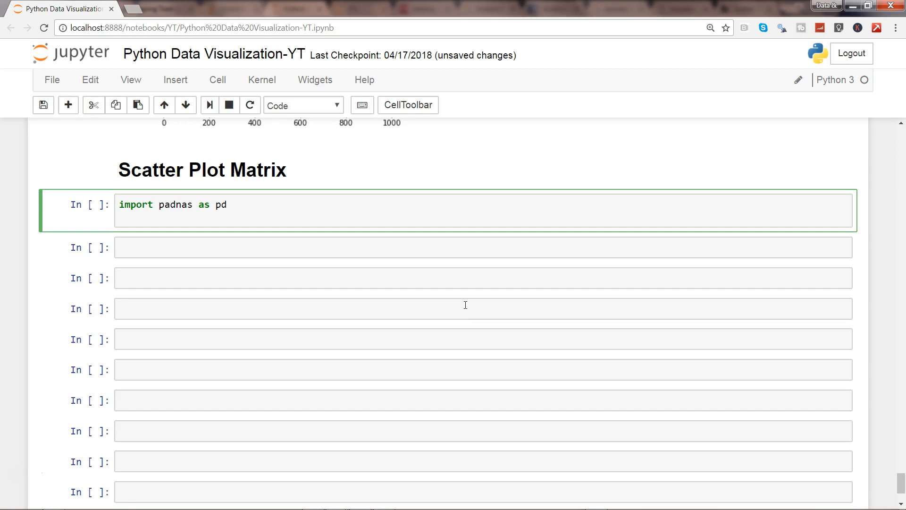
{"action": "type", "text": "%matpl"}
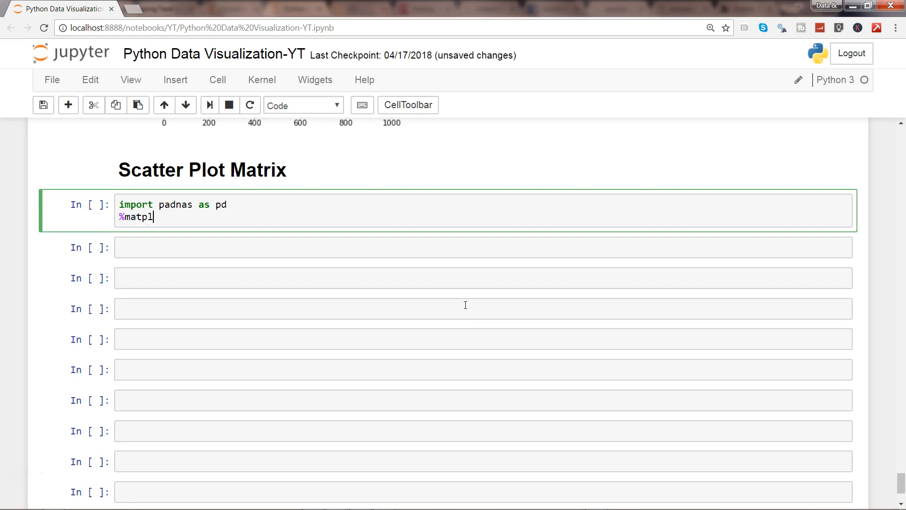
{"action": "type", "text": "otlib"}
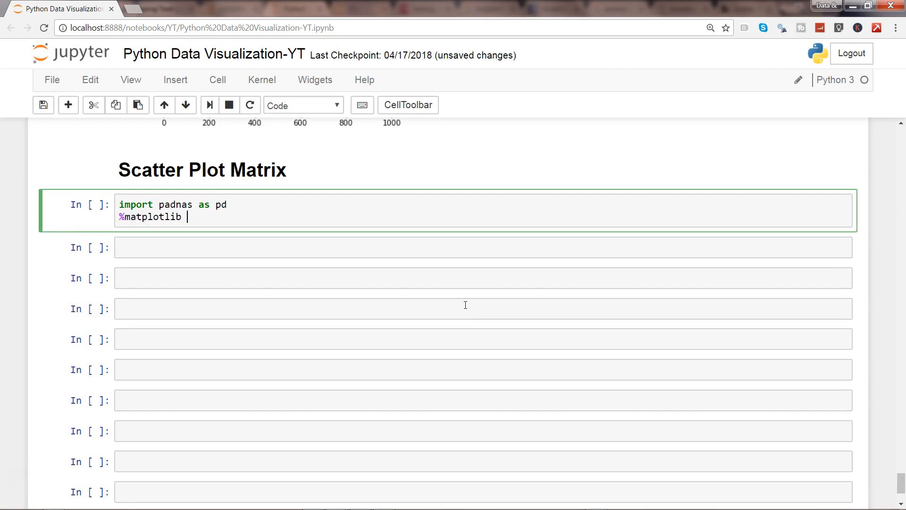
{"action": "type", "text": "inline"}
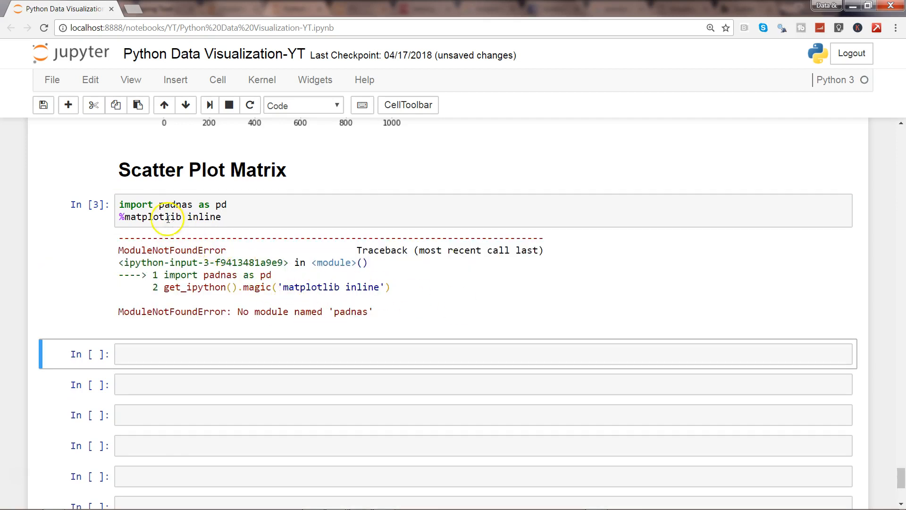
{"action": "left_click", "coordinate": [173, 203]}
{"action": "type", "text": "n"}
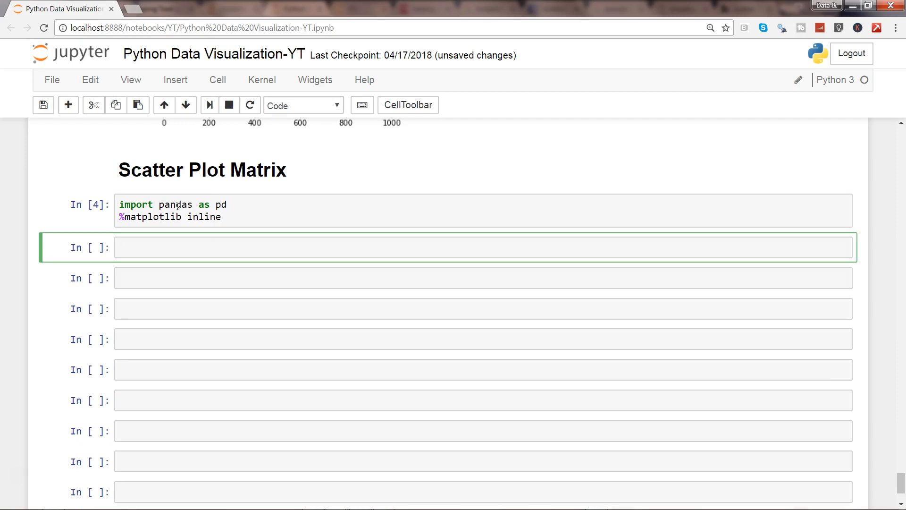
Step: Load sheet 0 of 'Sample - Superstore Sales.xls' into orders with pd.read_excel
{"action": "type", "text": "orders = pd.read_excel('C:/Users/abagarwa/Desktop/Sample - Superstore Sales.xls',0)"}
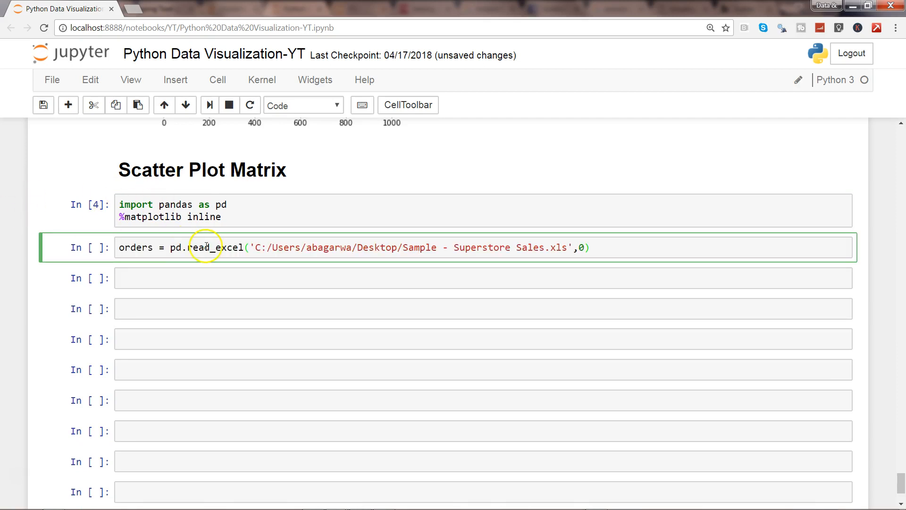
{"action": "mouse_move", "coordinate": [261, 239]}
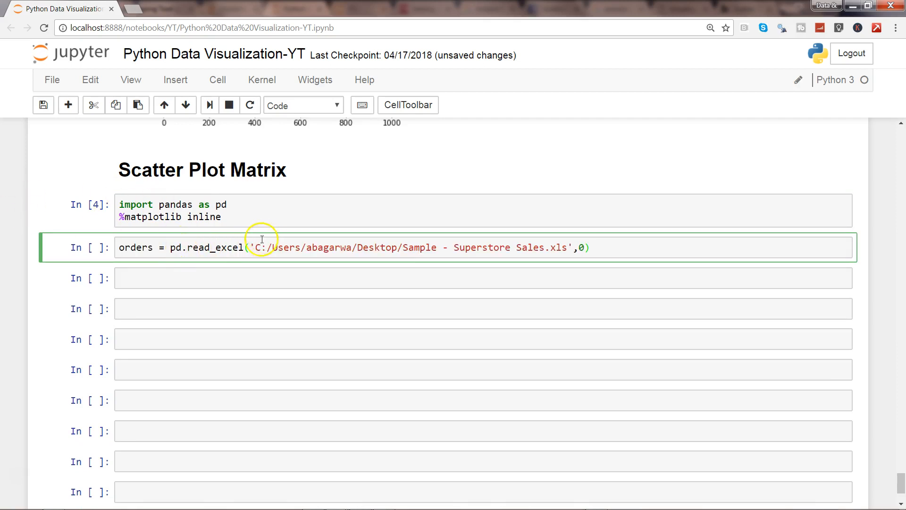
{"action": "mouse_move", "coordinate": [174, 248]}
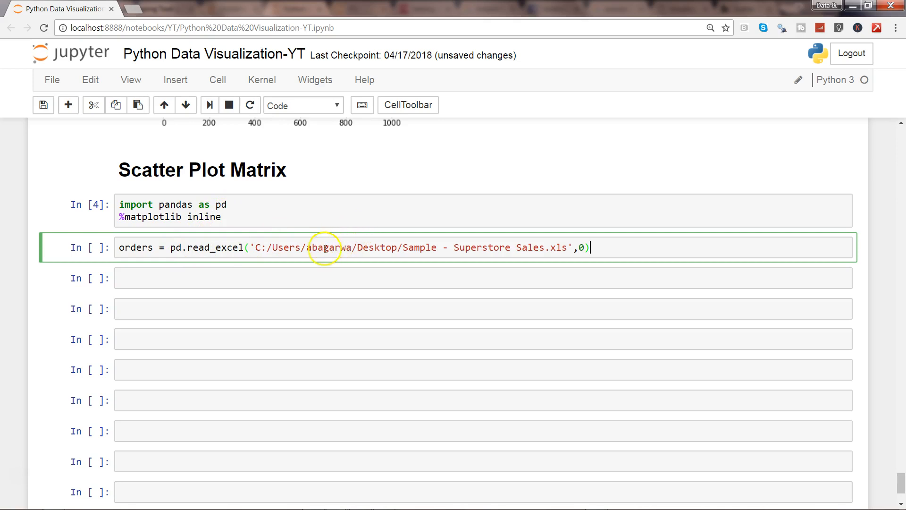
{"action": "mouse_move", "coordinate": [482, 247]}
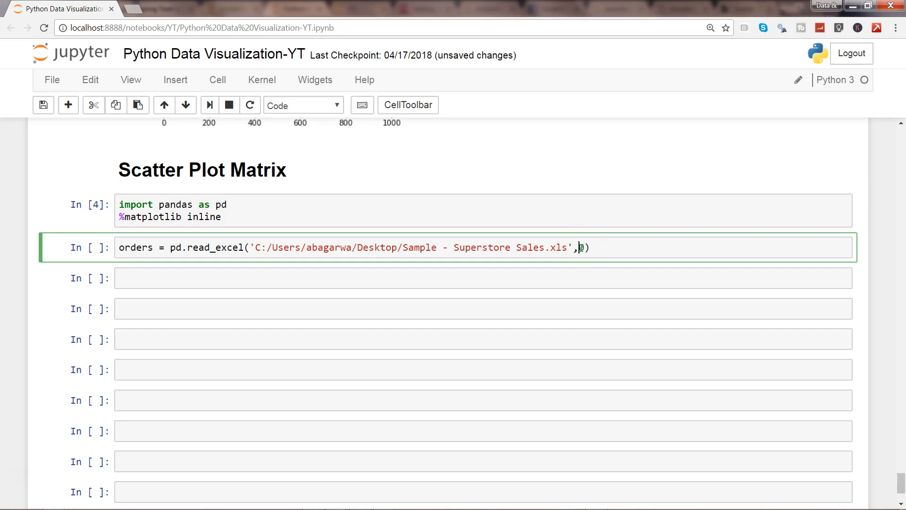
{"action": "mouse_move", "coordinate": [518, 247]}
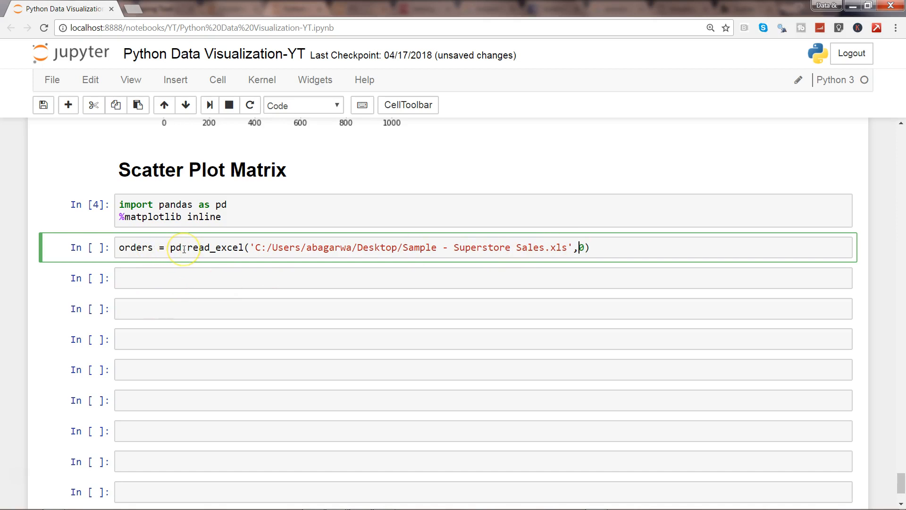
Step: Run orders.head() to preview the first rows and inspect the Discount column
{"action": "left_click", "coordinate": [188, 278]}
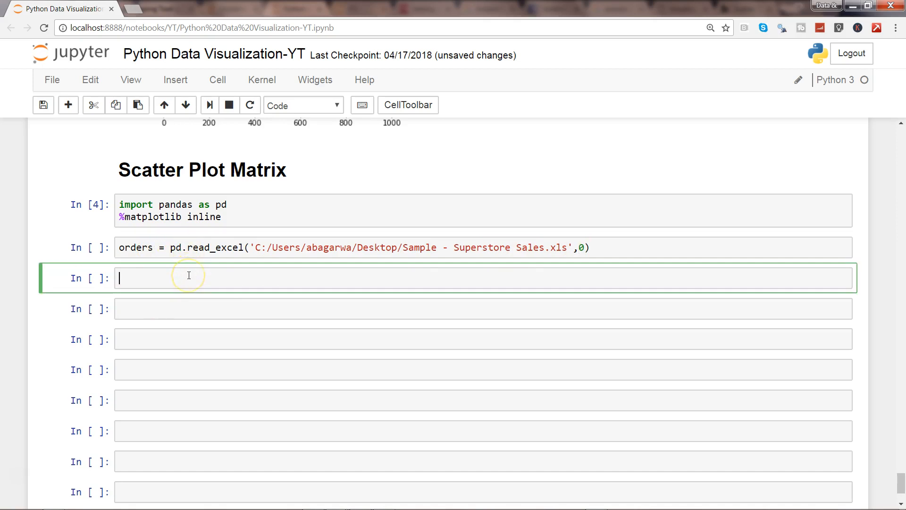
{"action": "type", "text": "orders."}
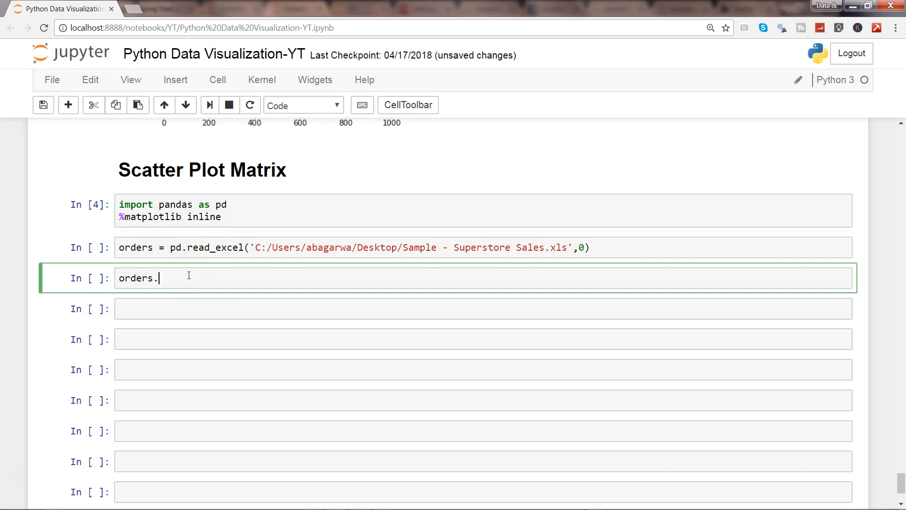
{"action": "type", "text": "head()"}
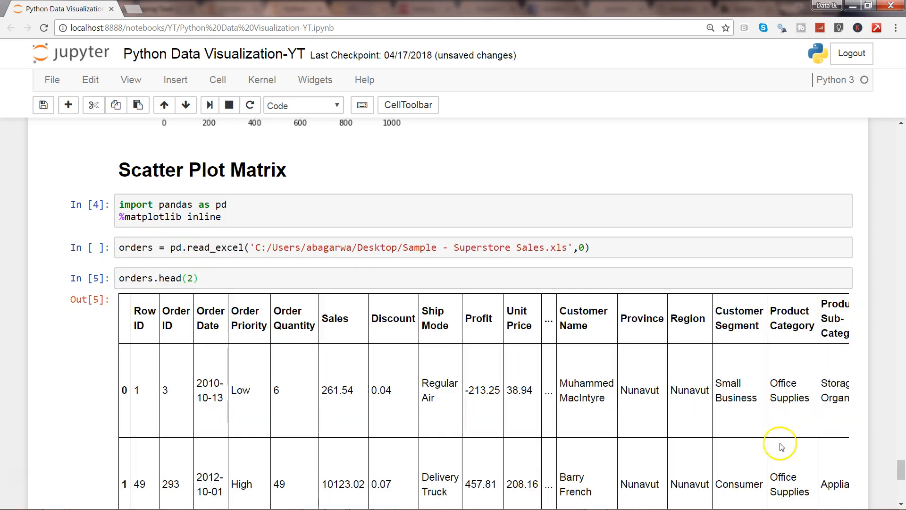
{"action": "scroll", "scroll_direction": "down", "scroll_amount": 3}
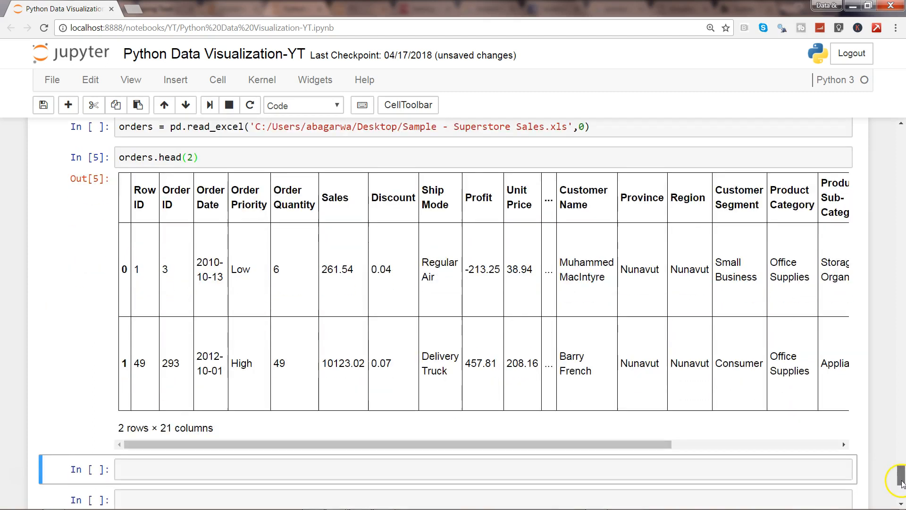
{"action": "scroll", "scroll_direction": "down", "scroll_amount": 3}
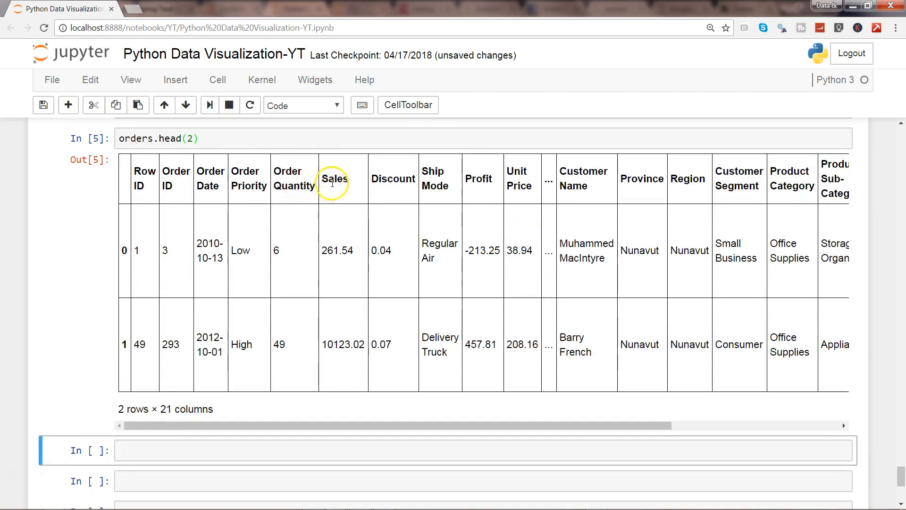
{"action": "double_click", "coordinate": [400, 178]}
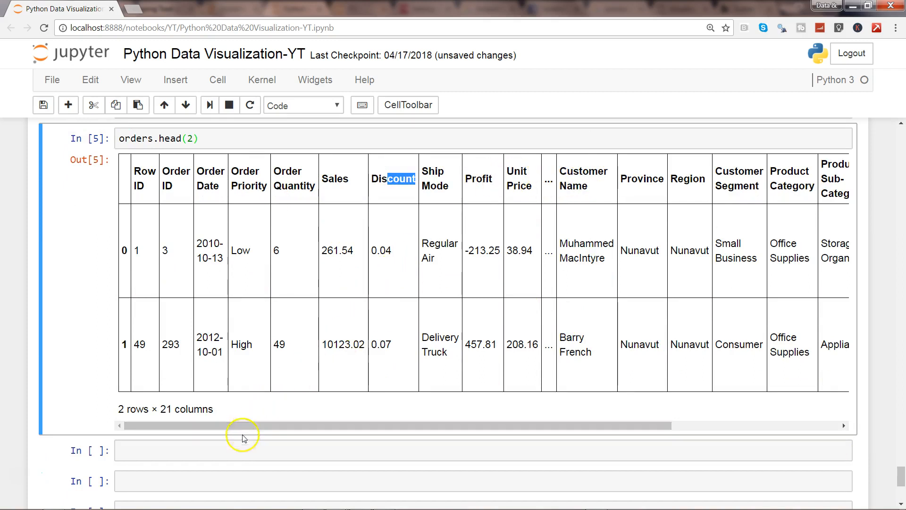
{"action": "left_click", "coordinate": [236, 450]}
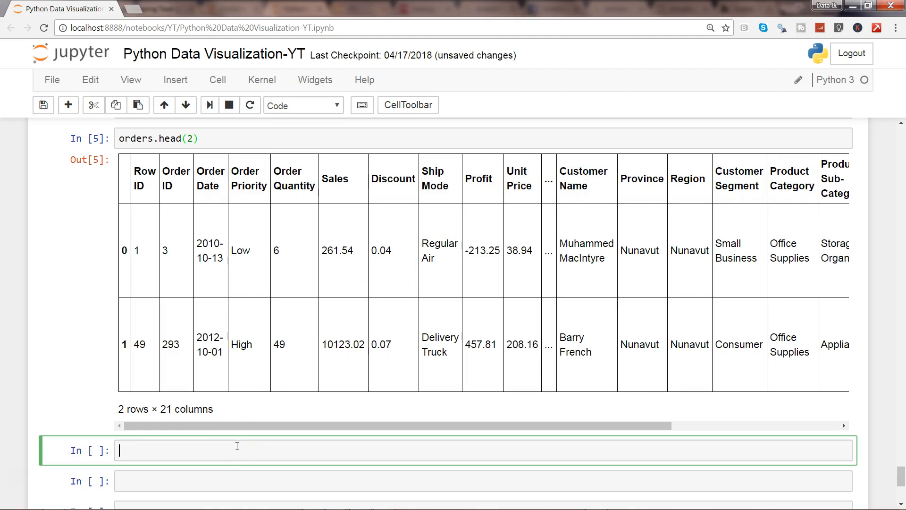
Step: List orders.columns and check orders.shape gives 8399 rows by 21 columns
{"action": "type", "text": "orders.columns"}
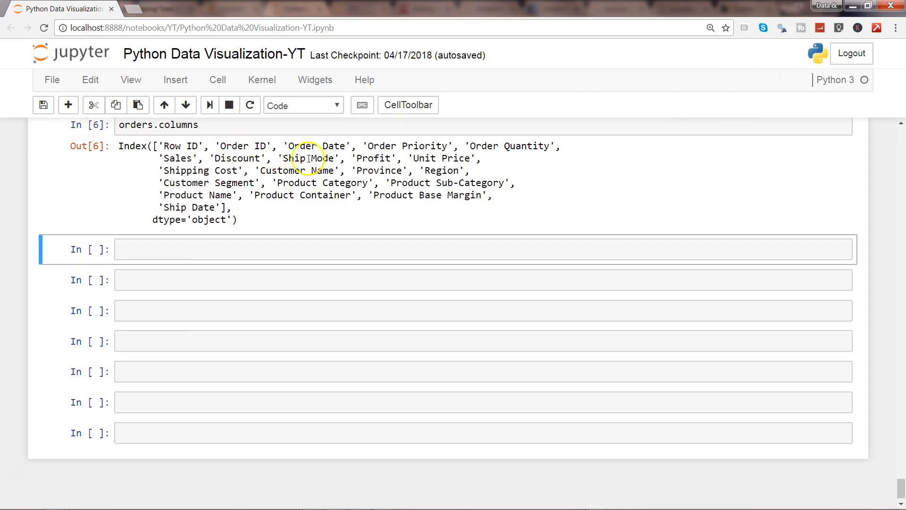
{"action": "mouse_move", "coordinate": [223, 249]}
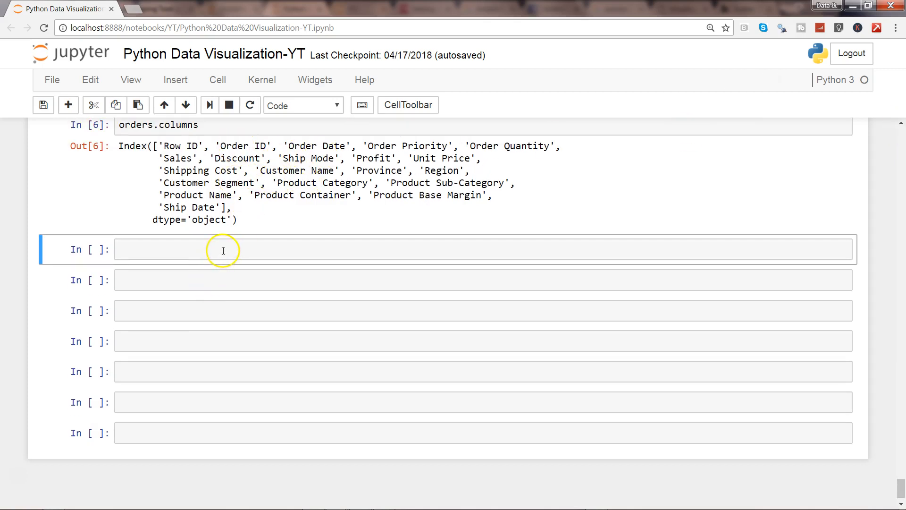
{"action": "left_click", "coordinate": [223, 250]}
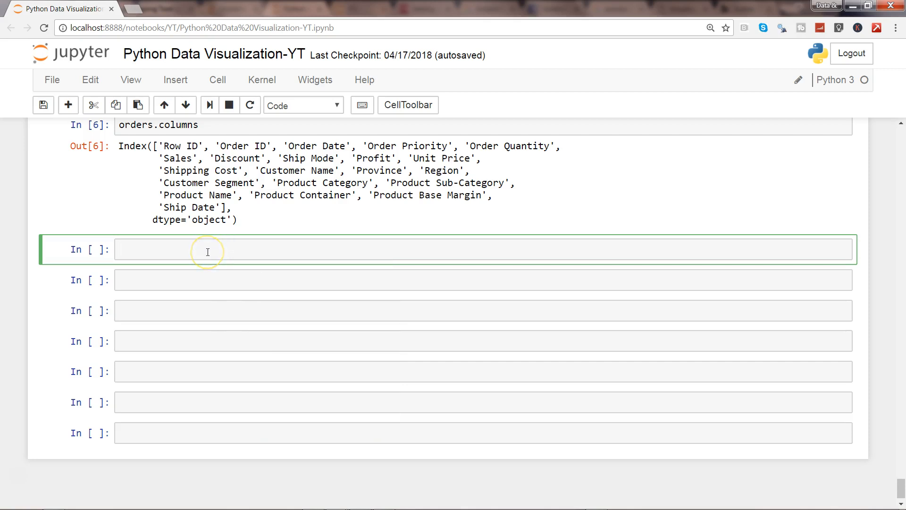
{"action": "type", "text": "order"}
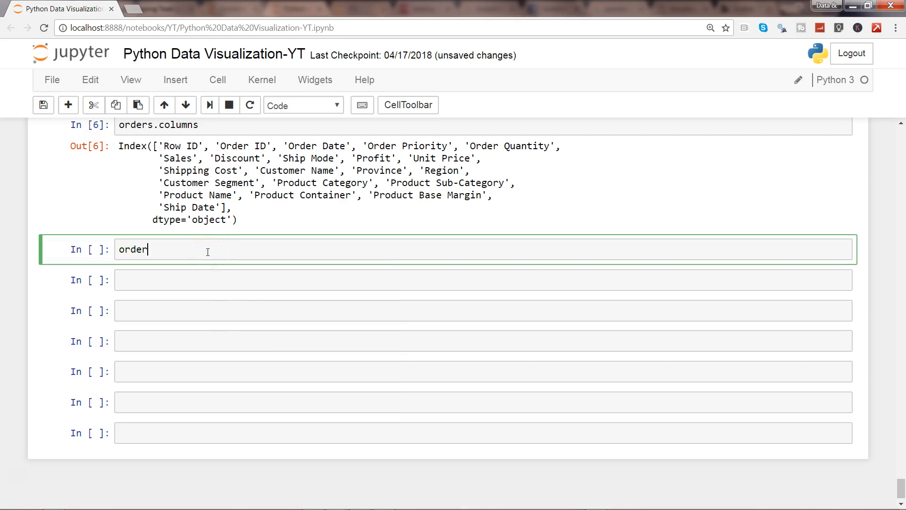
{"action": "type", "text": "s.shape"}
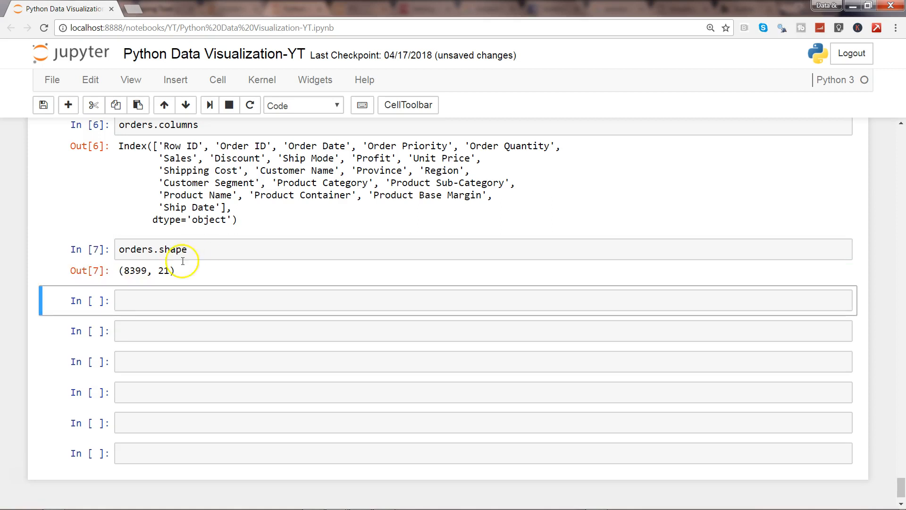
{"action": "double_click", "coordinate": [134, 271]}
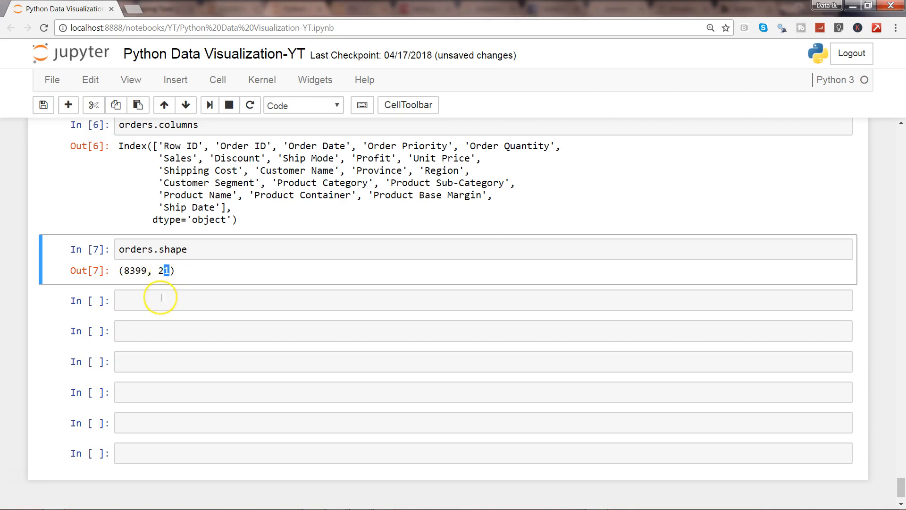
Step: Run orders.info() to list each column's data type, such as int64 for Row ID
{"action": "left_click", "coordinate": [161, 300]}
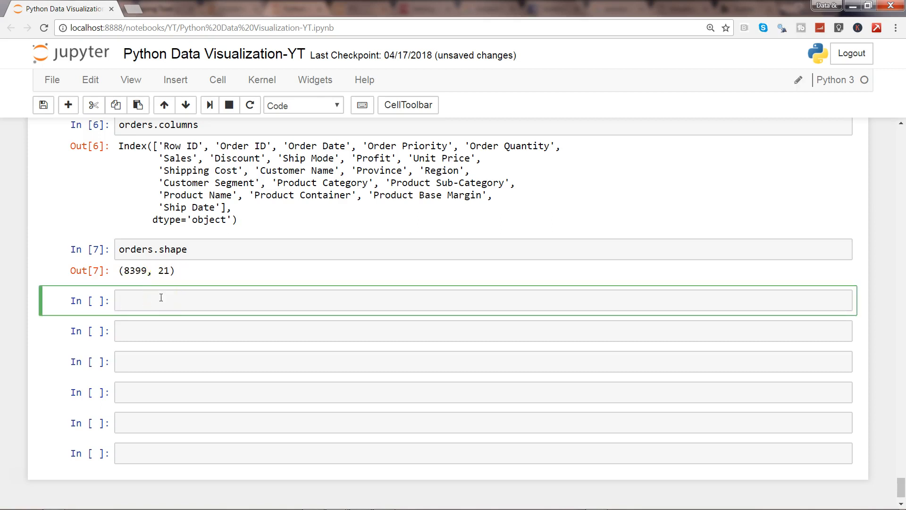
{"action": "type", "text": "orders"}
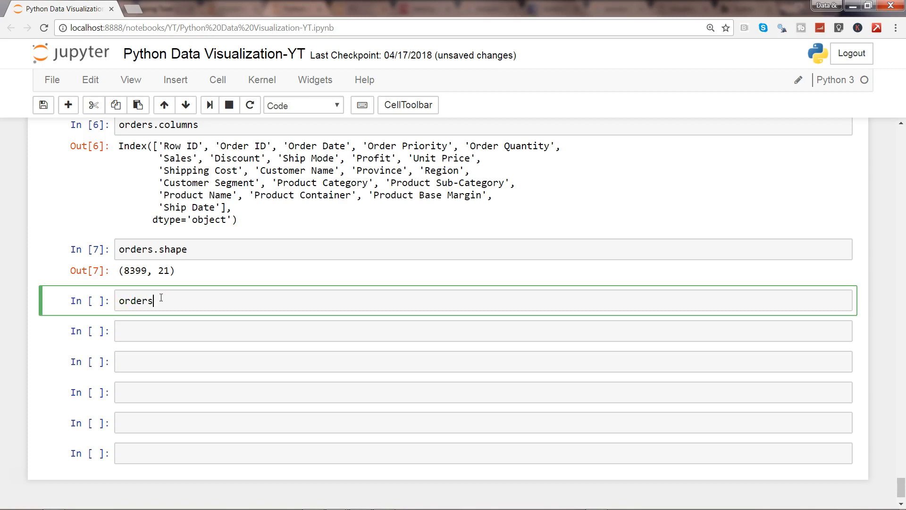
{"action": "mouse_move", "coordinate": [232, 177]}
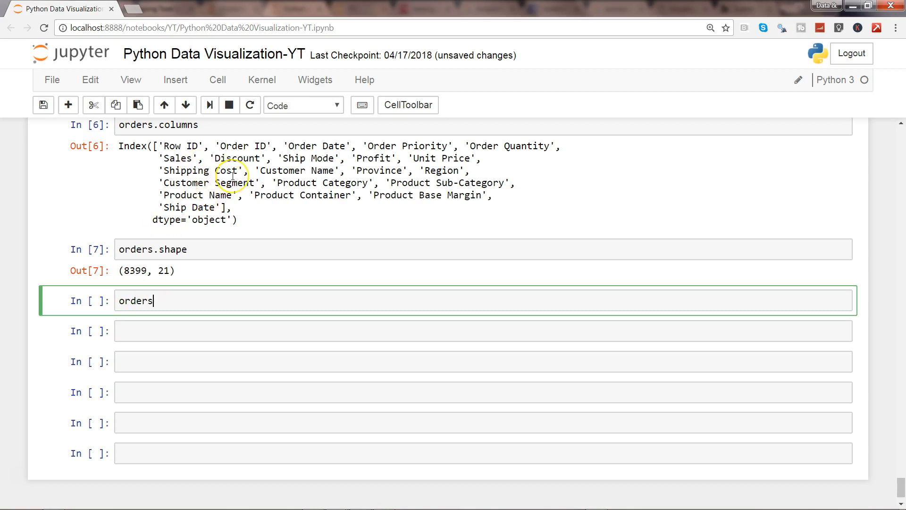
{"action": "type", "text": ".info("}
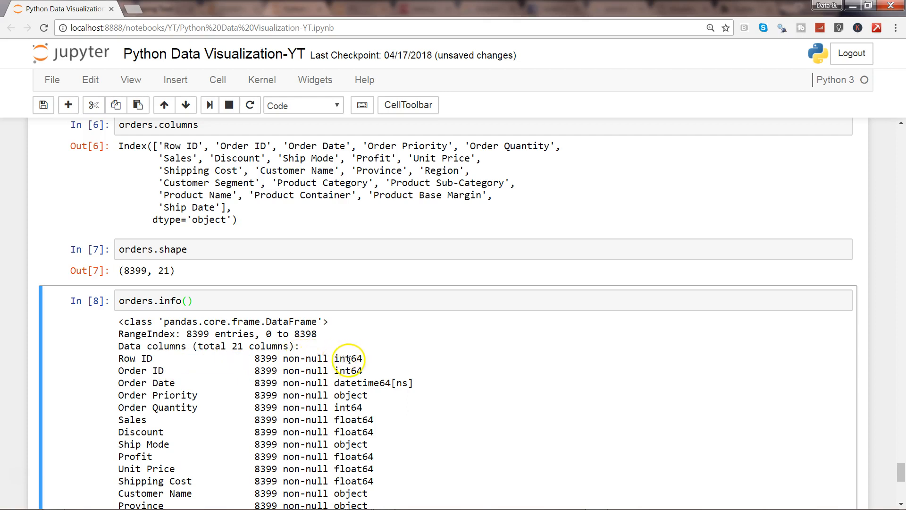
{"action": "double_click", "coordinate": [348, 358]}
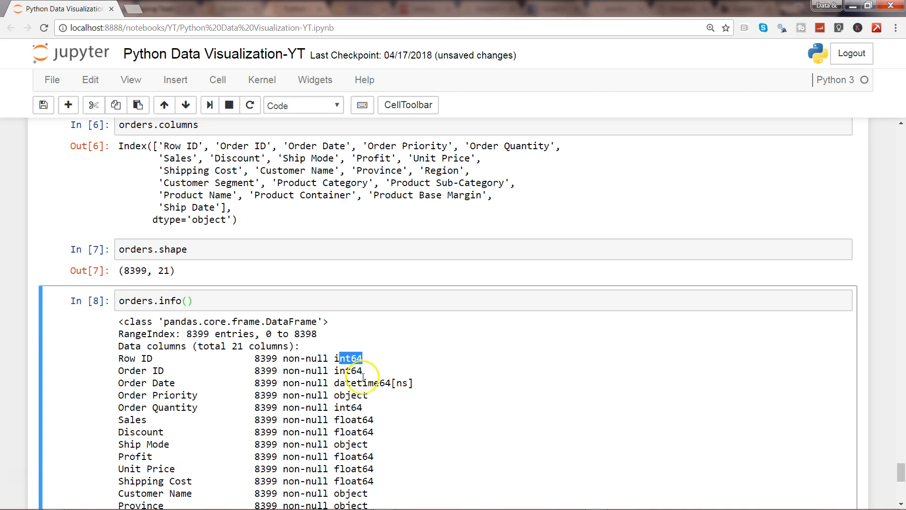
{"action": "mouse_move", "coordinate": [363, 291]}
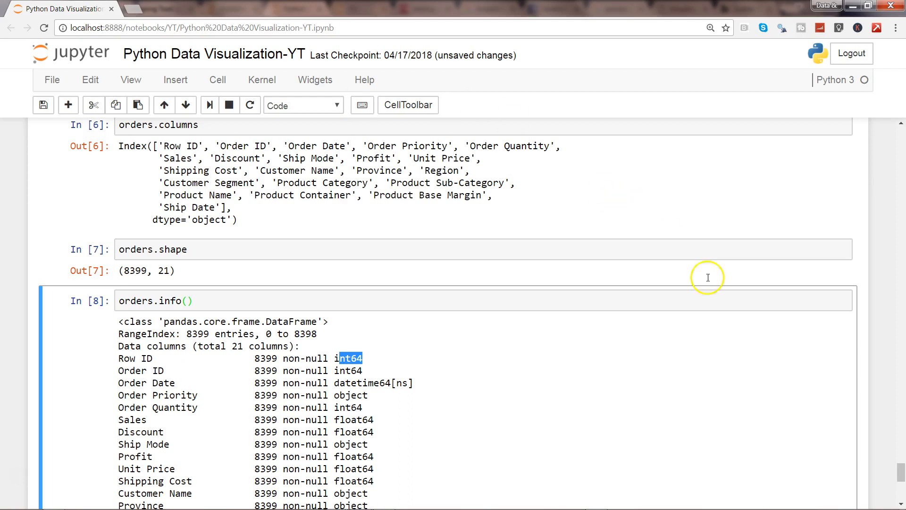
{"action": "mouse_move", "coordinate": [899, 471]}
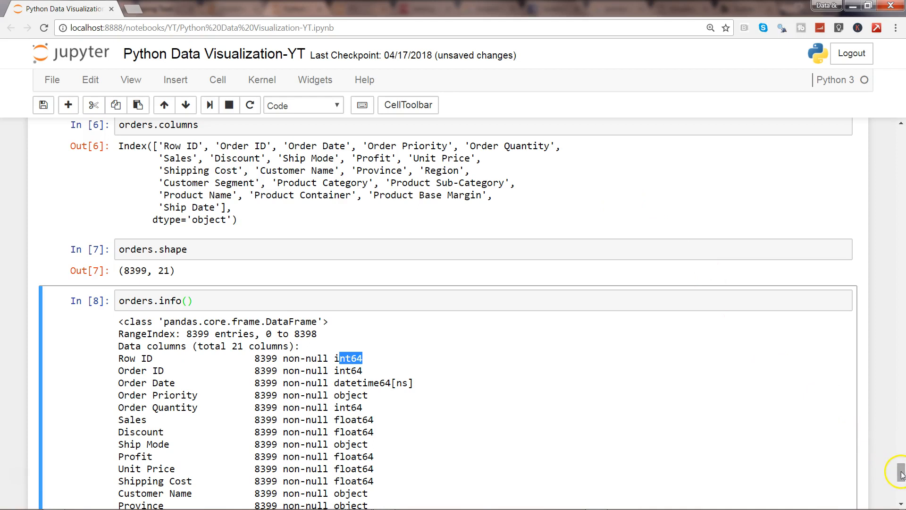
{"action": "scroll", "scroll_direction": "down", "scroll_amount": 3}
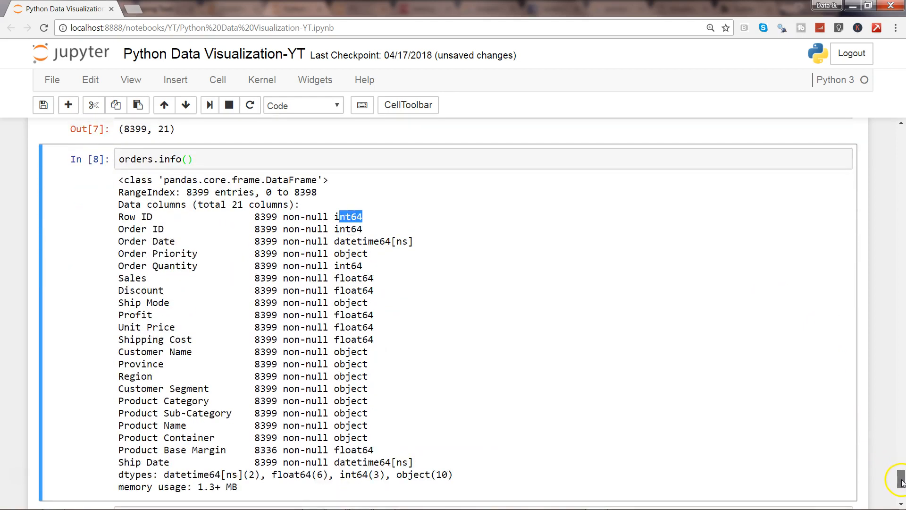
{"action": "right_click", "coordinate": [484, 475]}
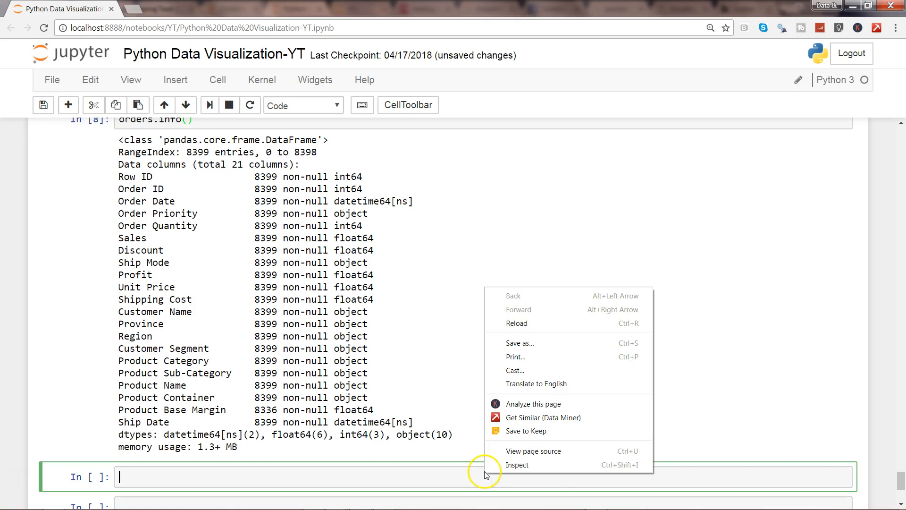
Step: Start a pd.scatter_matrix() call and bring up its signature and docstring help
{"action": "left_click", "coordinate": [419, 477]}
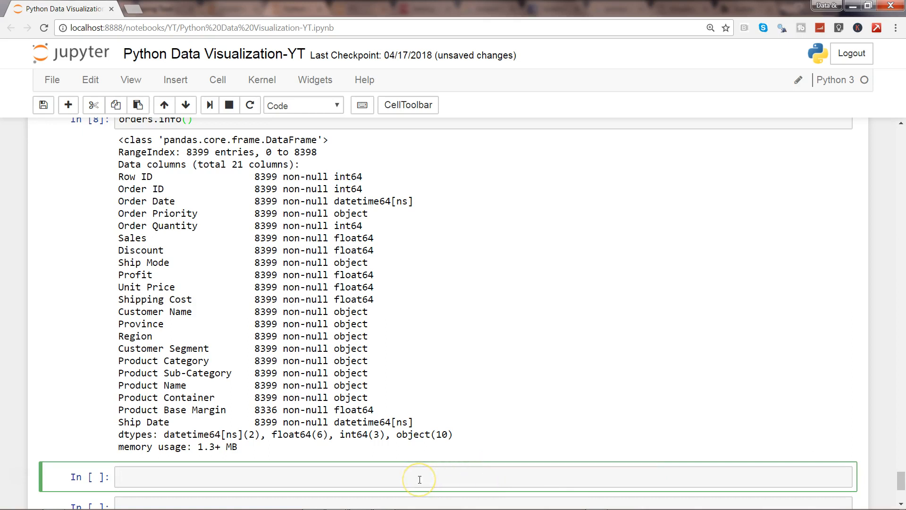
{"action": "type", "text": "pd.scatter_matrix"}
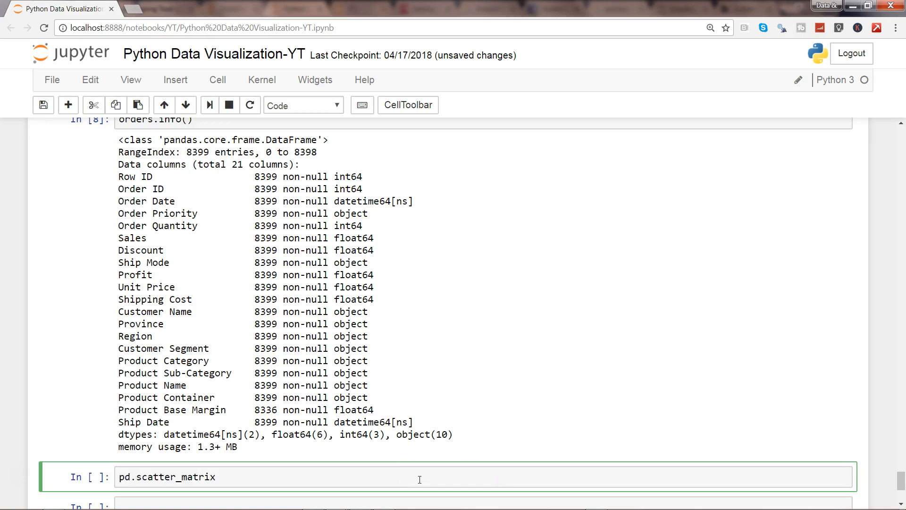
{"action": "type", "text": "()"}
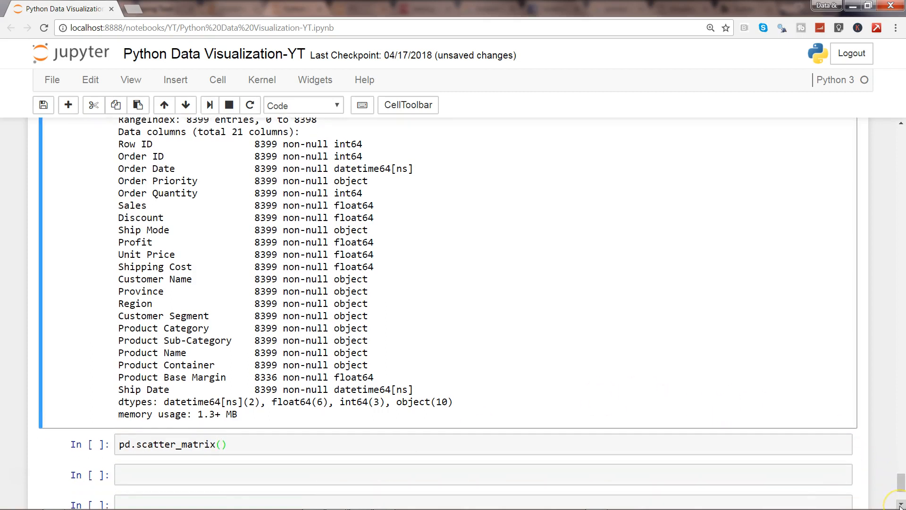
{"action": "scroll", "scroll_direction": "down", "scroll_amount": 3}
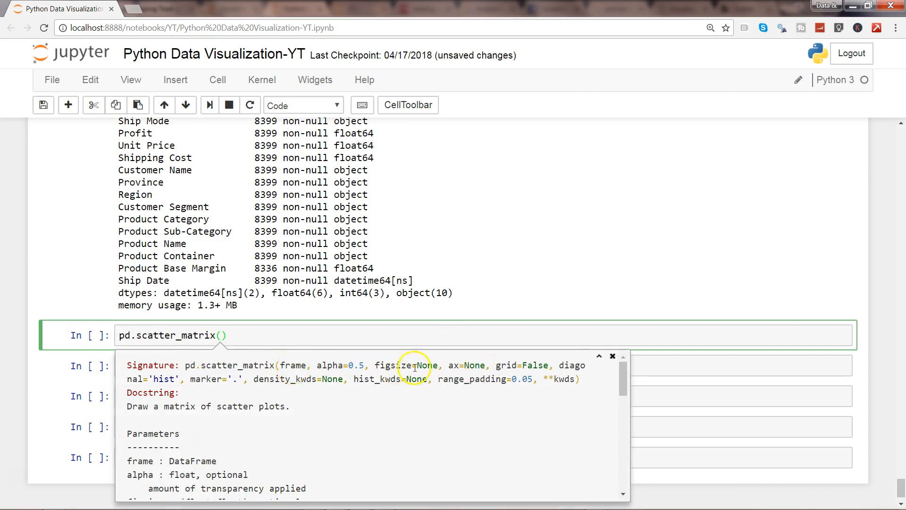
{"action": "mouse_move", "coordinate": [467, 368]}
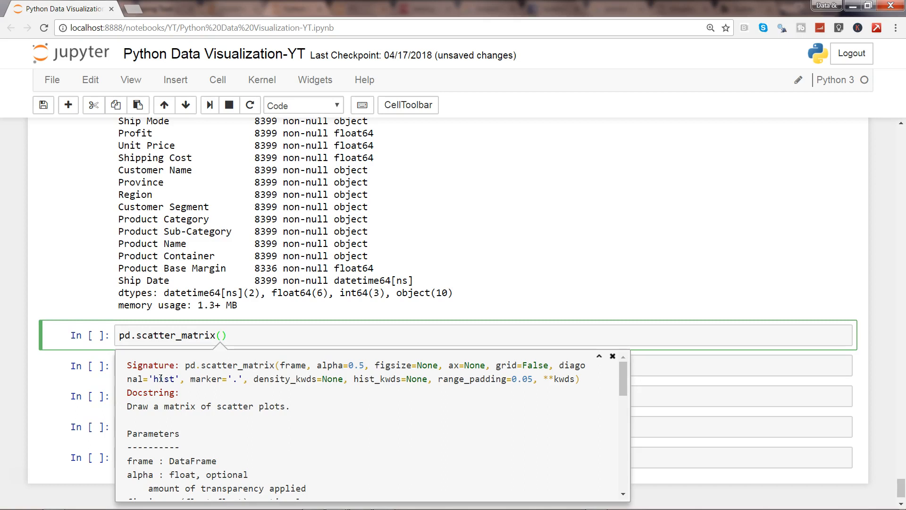
Step: Fill the call with orders.loc[:,'Sales':'Shipping Cost'] as the data argument
{"action": "type", "text": "order"}
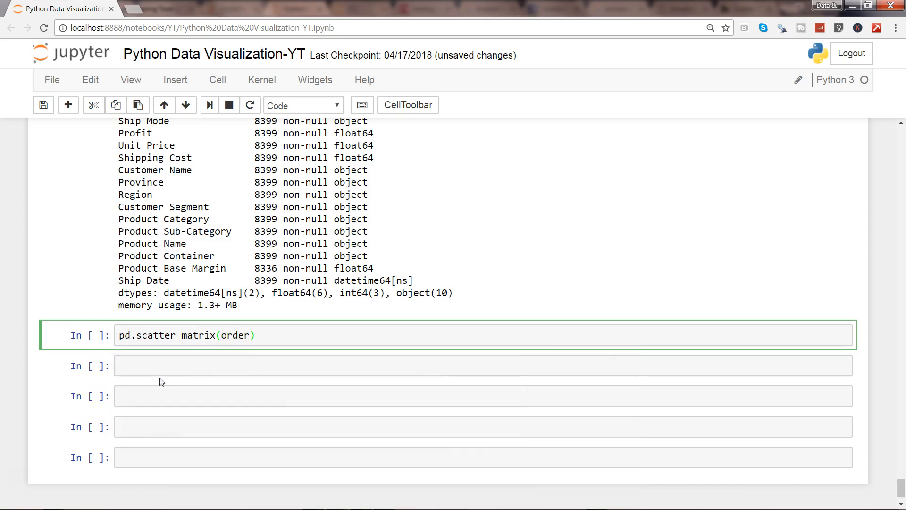
{"action": "type", "text": "s.lo"}
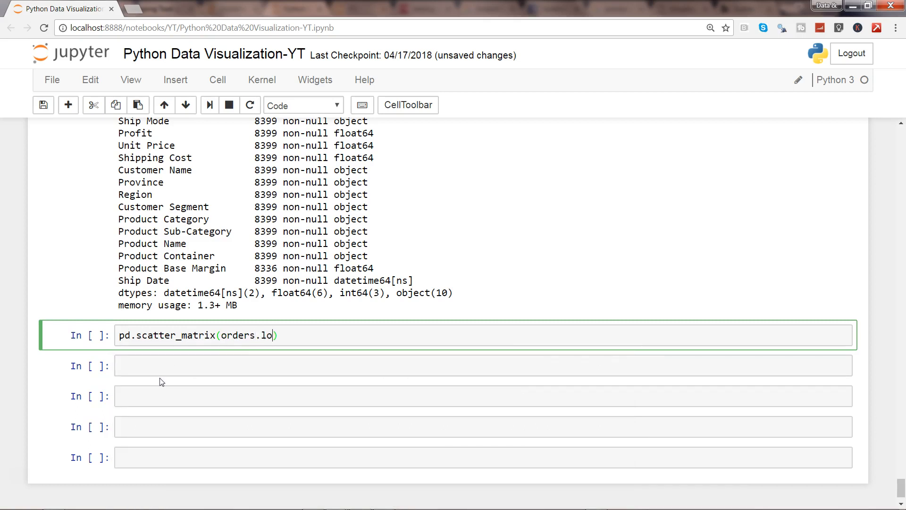
{"action": "key", "text": "Tab"}
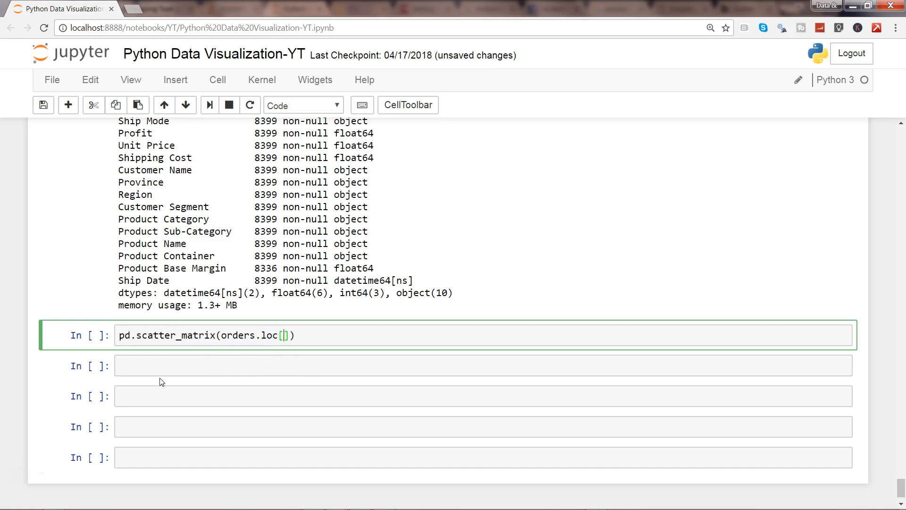
{"action": "type", "text": ":"}
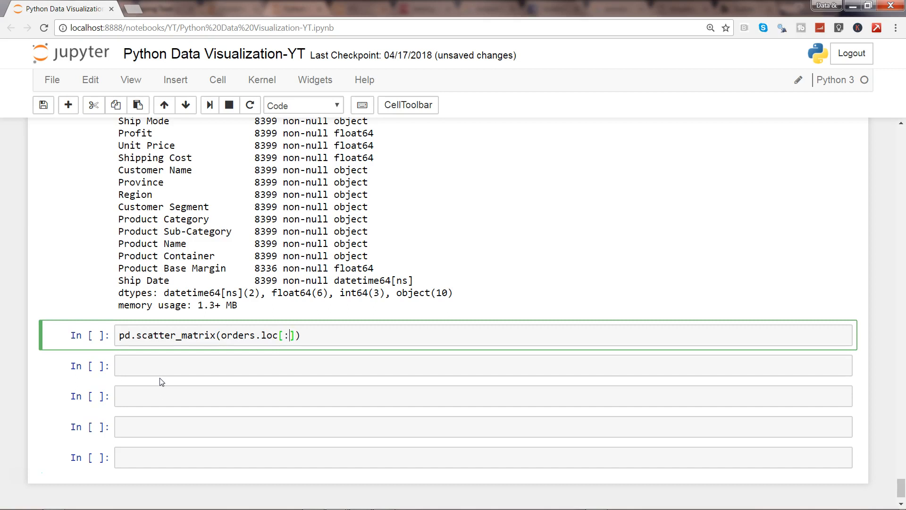
{"action": "type", "text": ","}
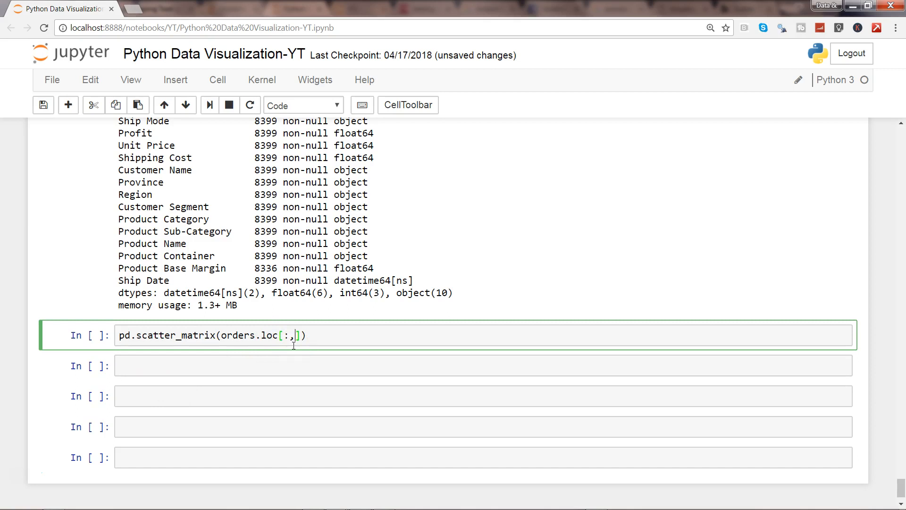
{"action": "type", "text": "''"}
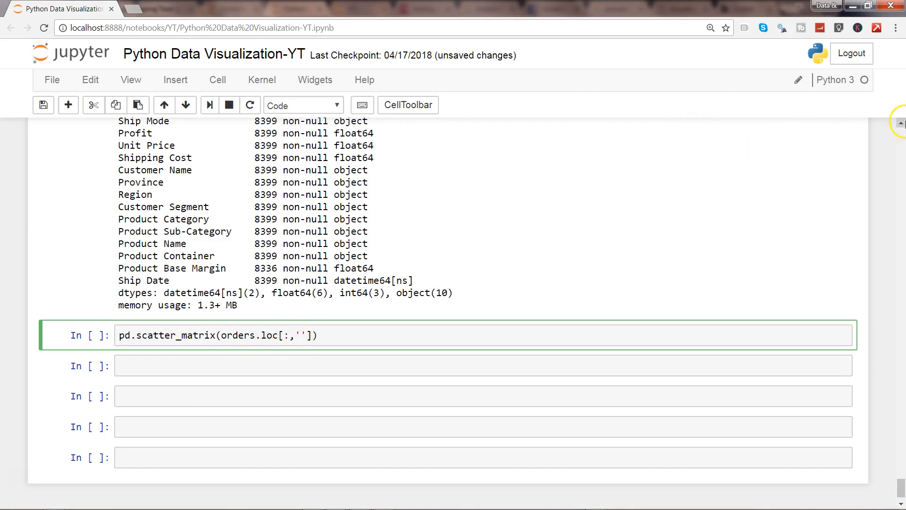
{"action": "scroll", "scroll_direction": "down", "scroll_amount": 3}
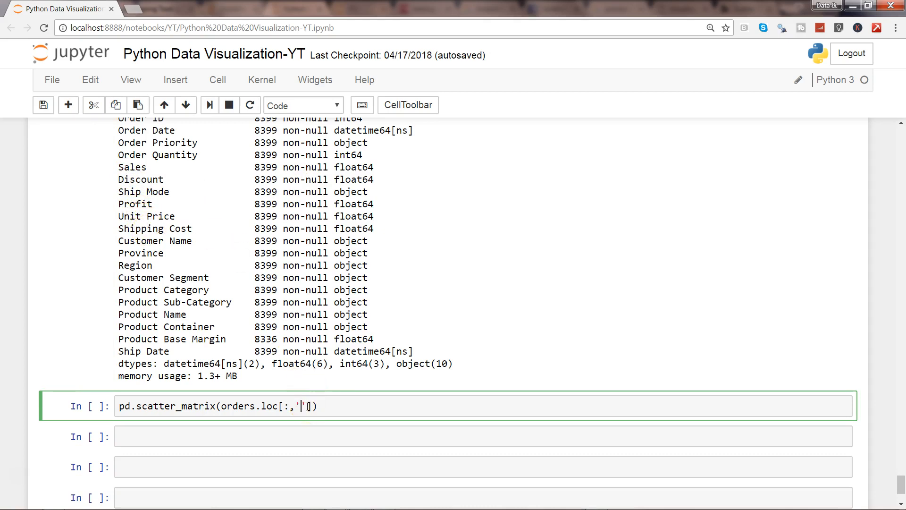
{"action": "type", "text": "Sales"}
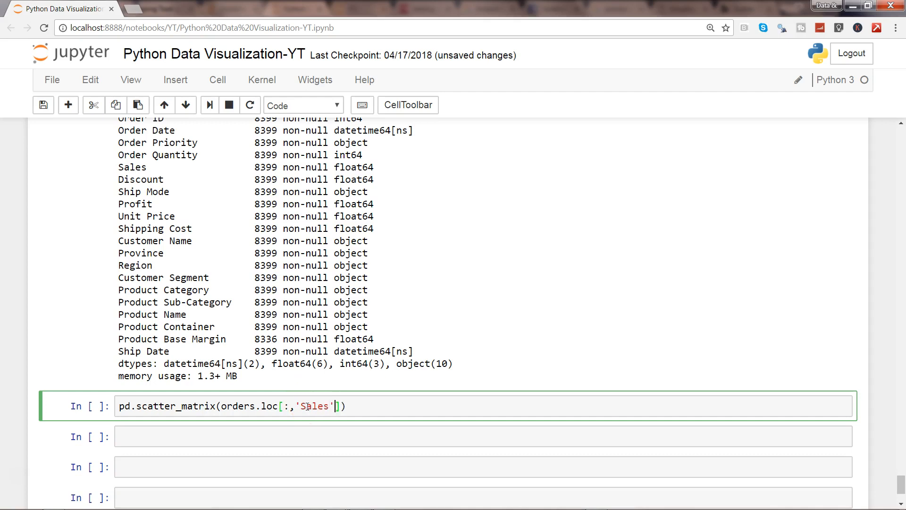
{"action": "type", "text": ":"}
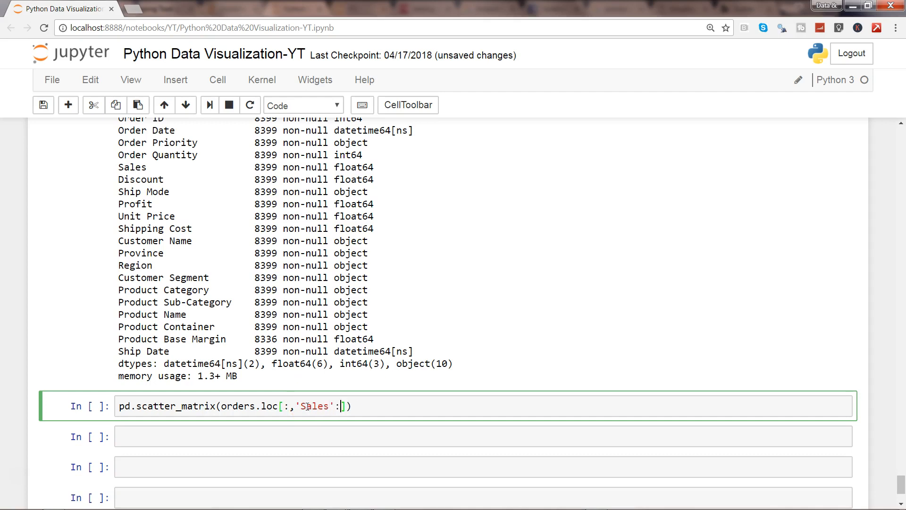
{"action": "type", "text": "''"}
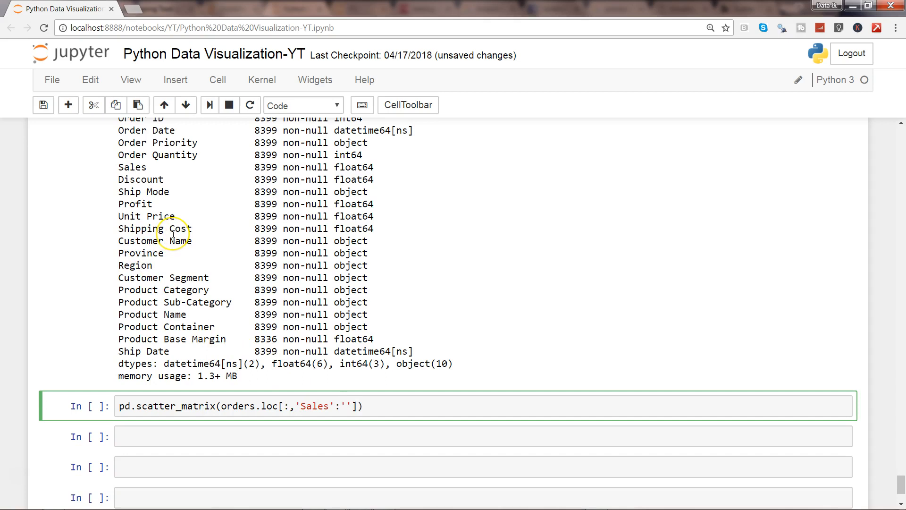
{"action": "type", "text": "S"}
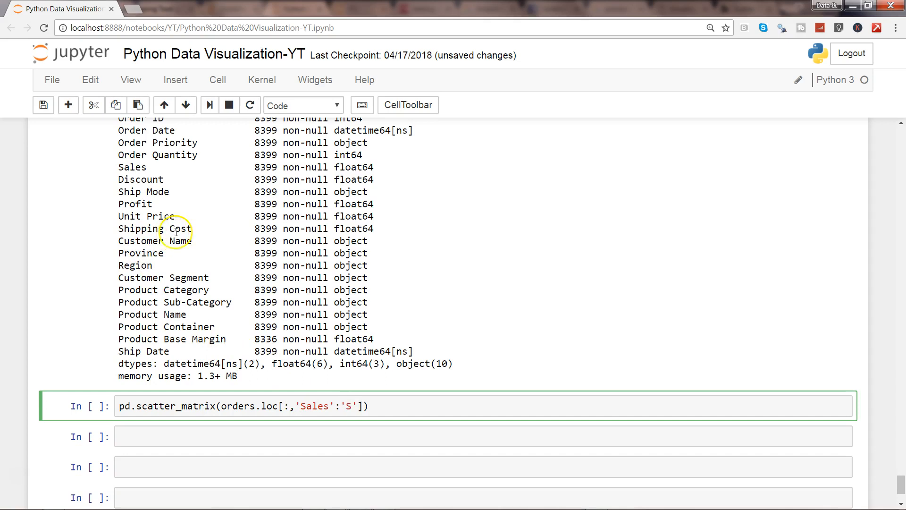
{"action": "type", "text": "hipping Cost"}
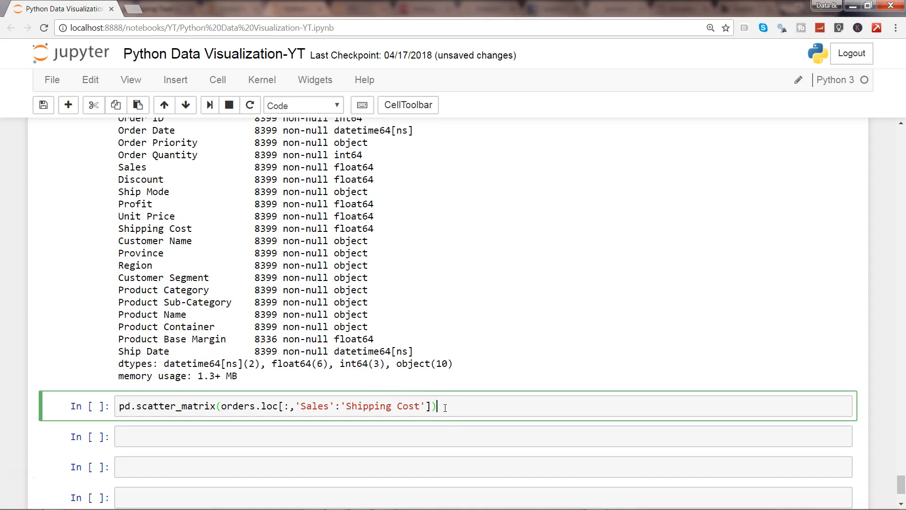
Step: Run the cell and view the resulting 5-by-5 scatter matrix of the five columns
{"action": "key", "text": "shift+Return"}
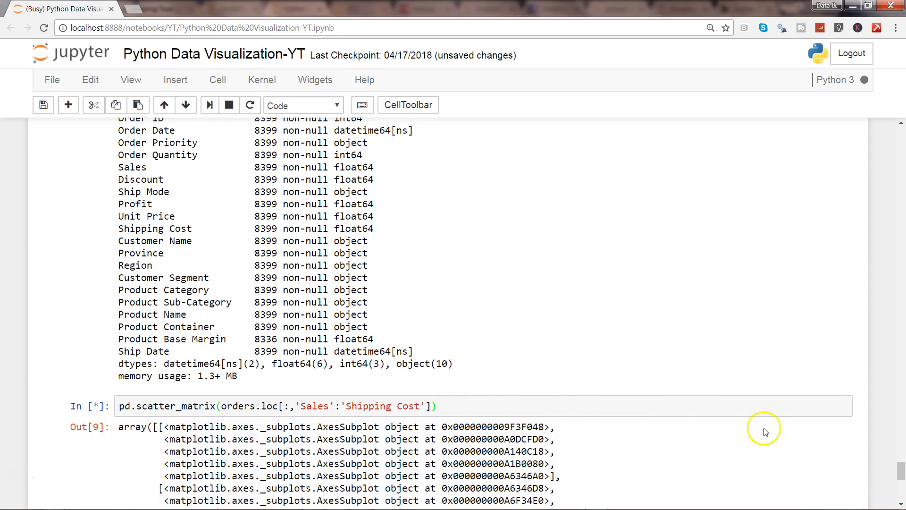
{"action": "left_click", "coordinate": [899, 500]}
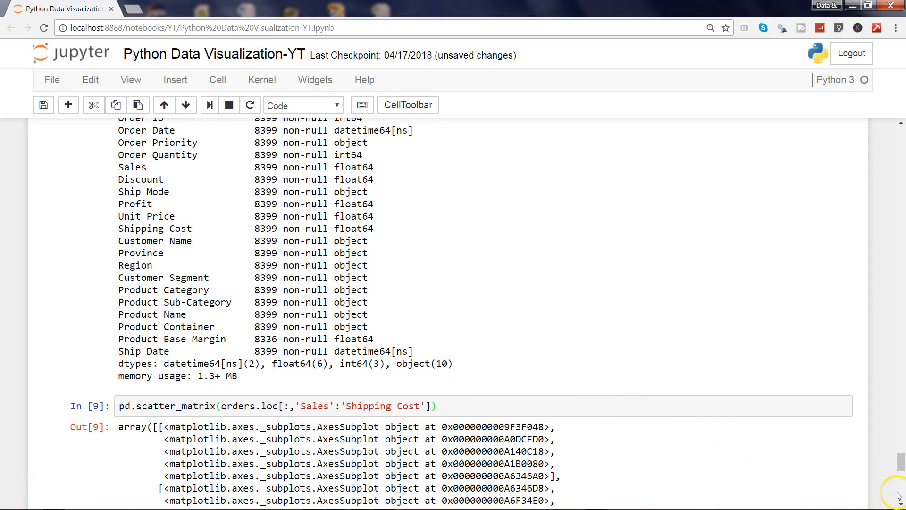
{"action": "scroll", "scroll_direction": "down", "scroll_amount": 3}
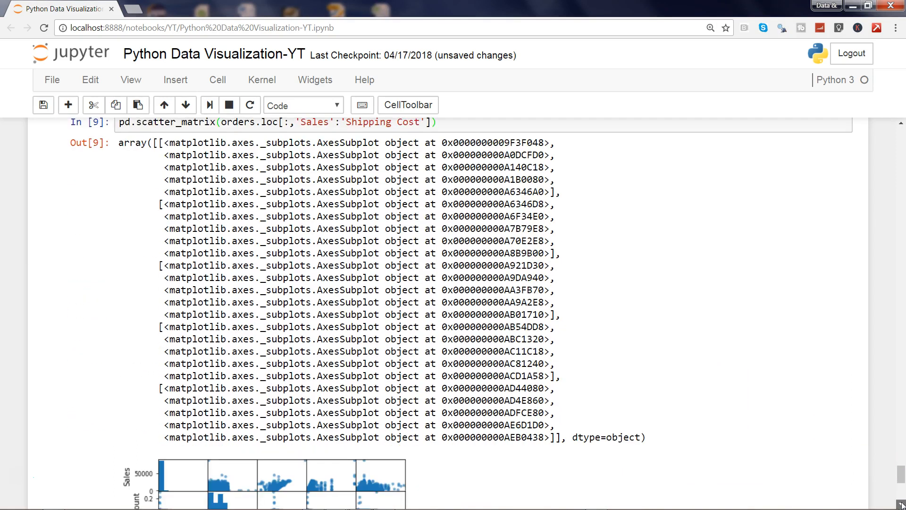
{"action": "scroll", "scroll_direction": "down", "scroll_amount": 3}
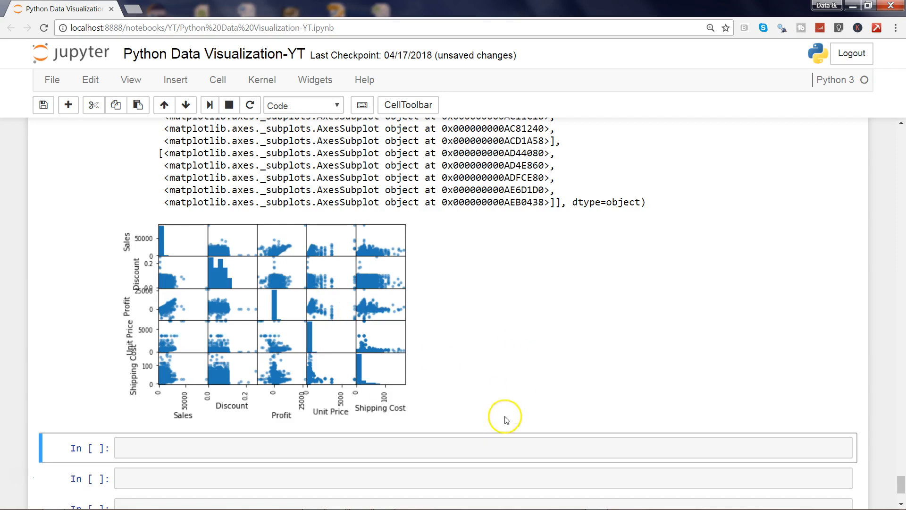
{"action": "scroll", "scroll_direction": "down", "scroll_amount": 3}
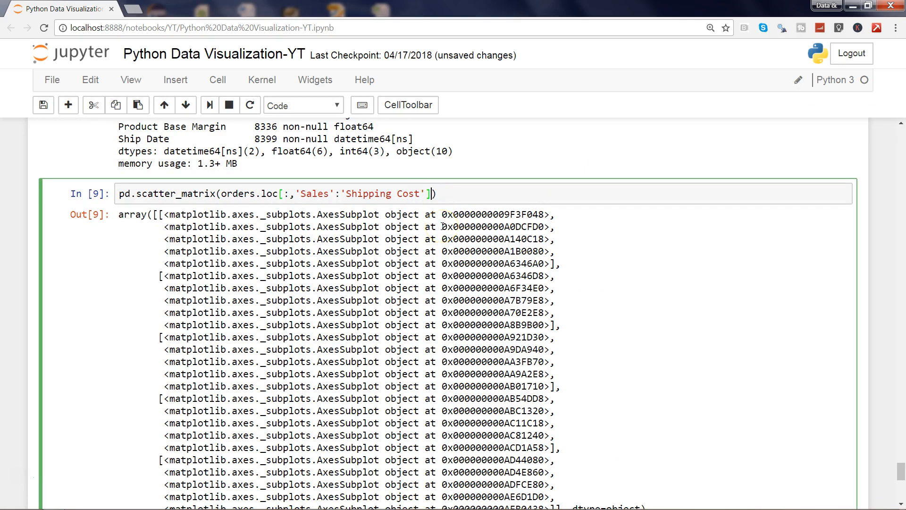
Step: Add figsize = (12,10) to the scatter_matrix call and rerun it
{"action": "type", "text": ","}
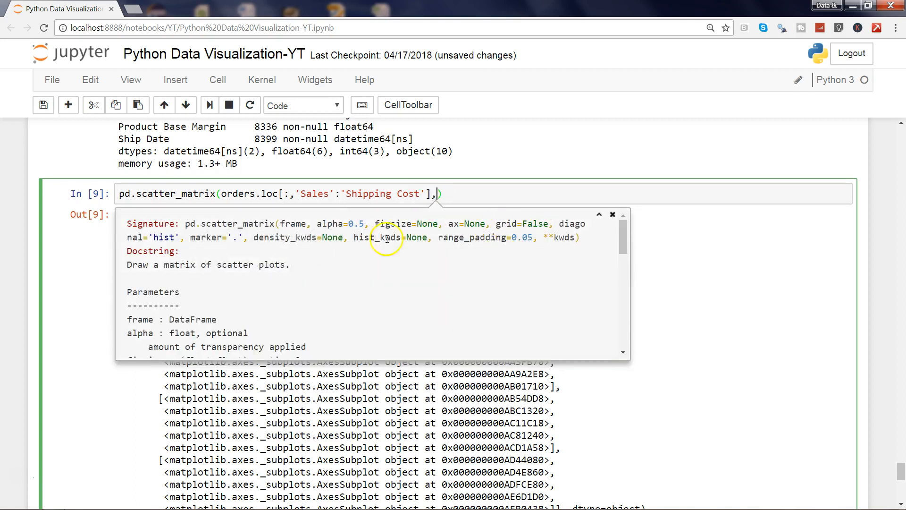
{"action": "mouse_move", "coordinate": [395, 224]}
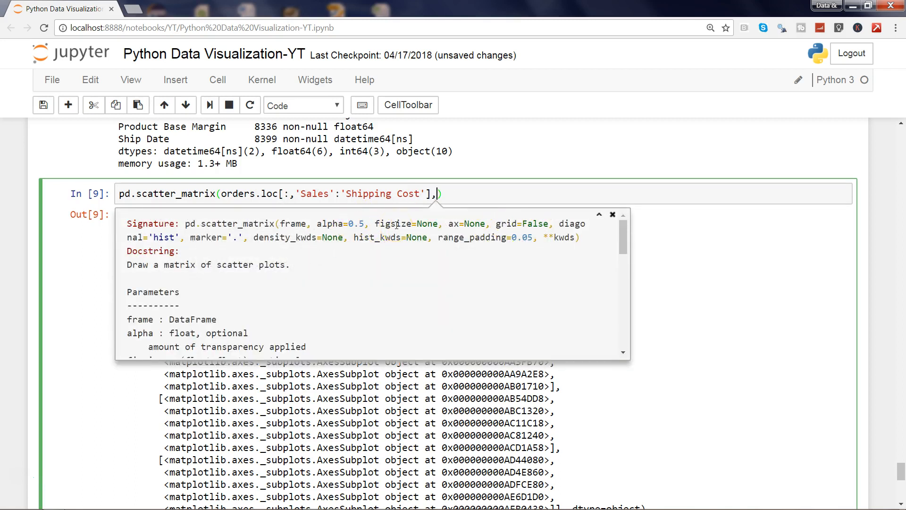
{"action": "type", "text": "figsize ="}
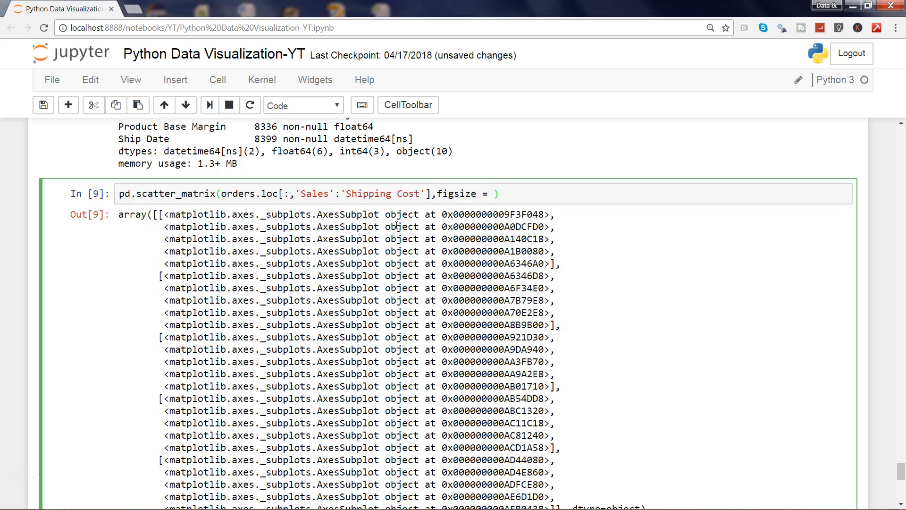
{"action": "type", "text": "()"}
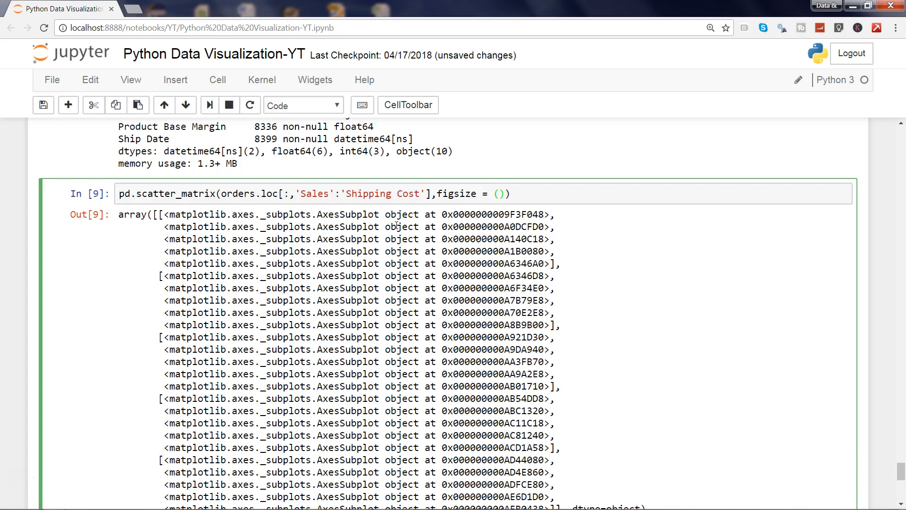
{"action": "type", "text": "12,10"}
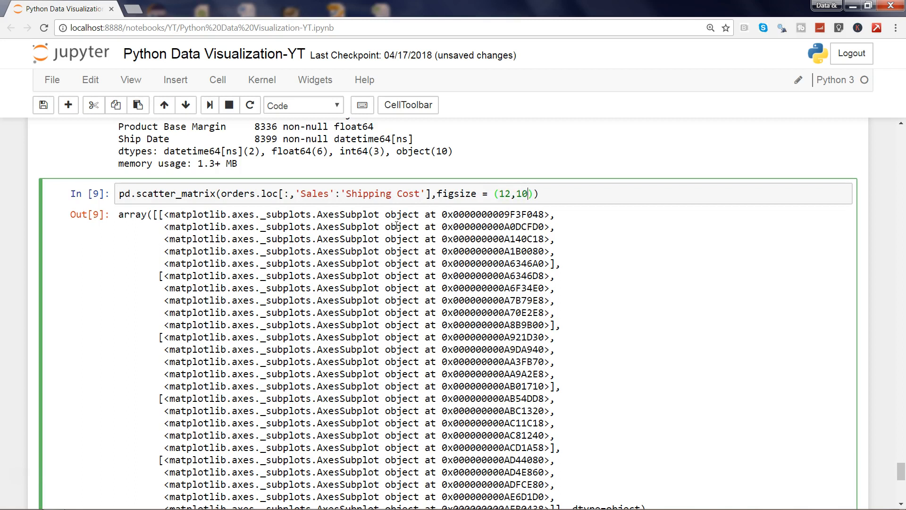
{"action": "key", "text": "shift+enter"}
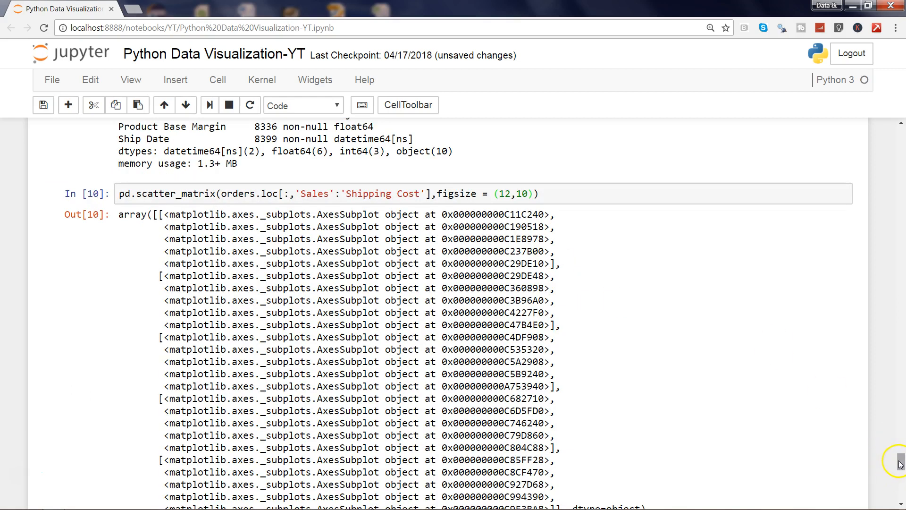
Step: Scroll to the enlarged plot and hide the header via View > Toggle Header
{"action": "right_click", "coordinate": [890, 466]}
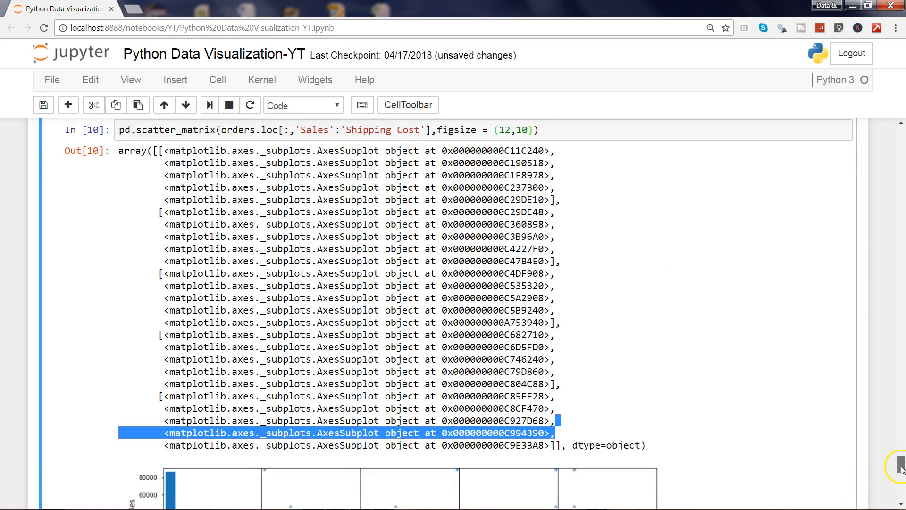
{"action": "scroll", "scroll_direction": "down", "scroll_amount": 3}
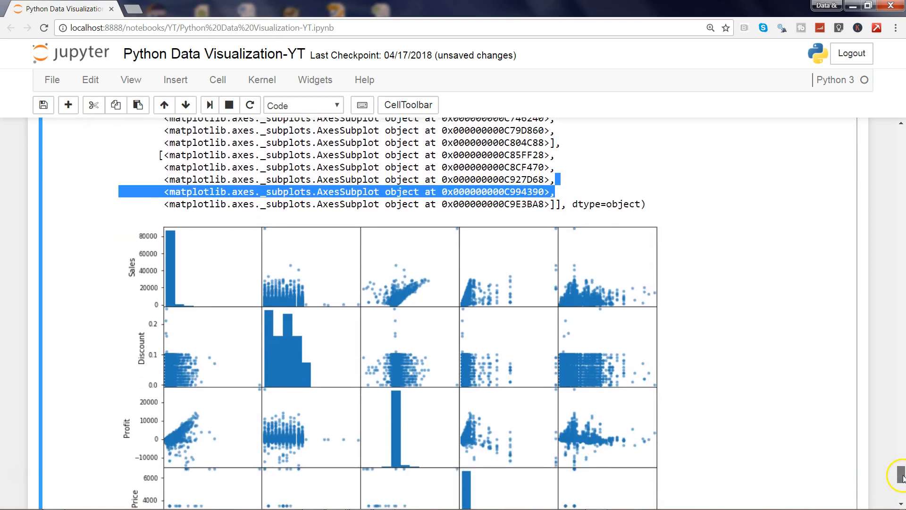
{"action": "scroll", "scroll_direction": "down", "scroll_amount": 3}
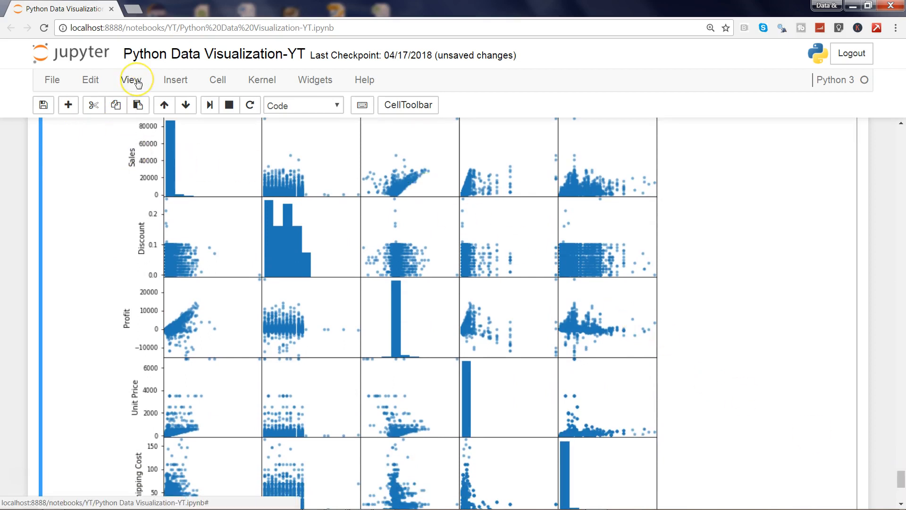
{"action": "right_click", "coordinate": [132, 79]}
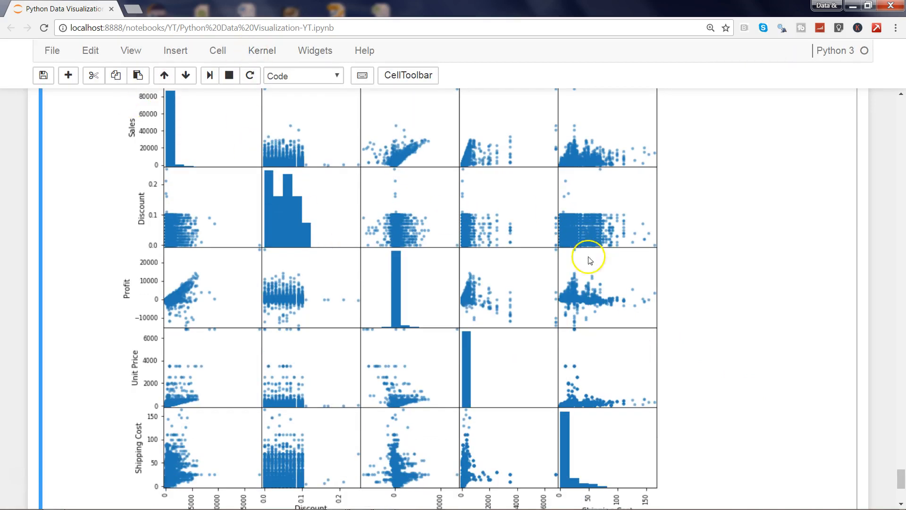
{"action": "mouse_move", "coordinate": [225, 352]}
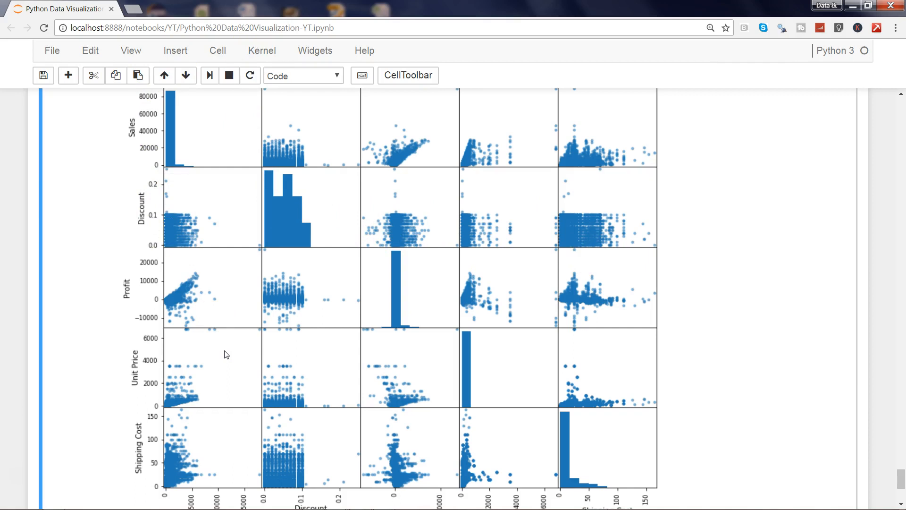
{"action": "mouse_move", "coordinate": [345, 282]}
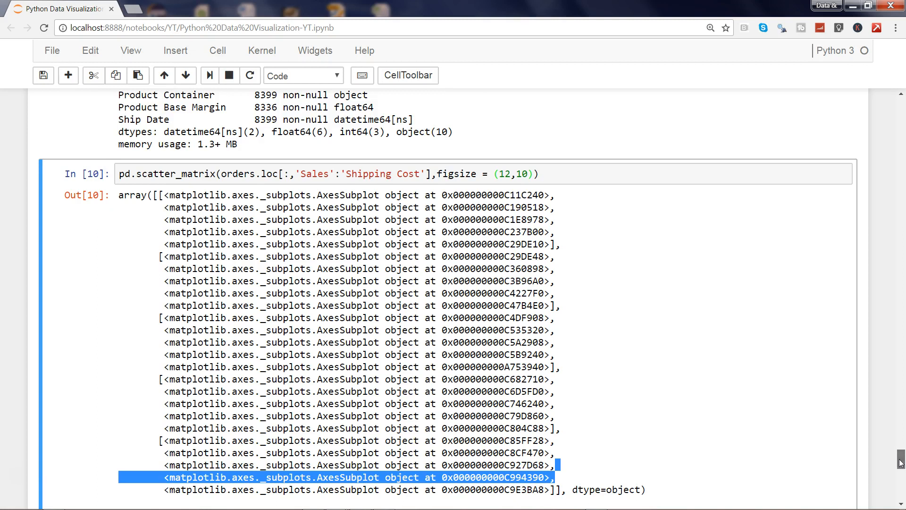
{"action": "scroll", "scroll_direction": "down", "scroll_amount": 3}
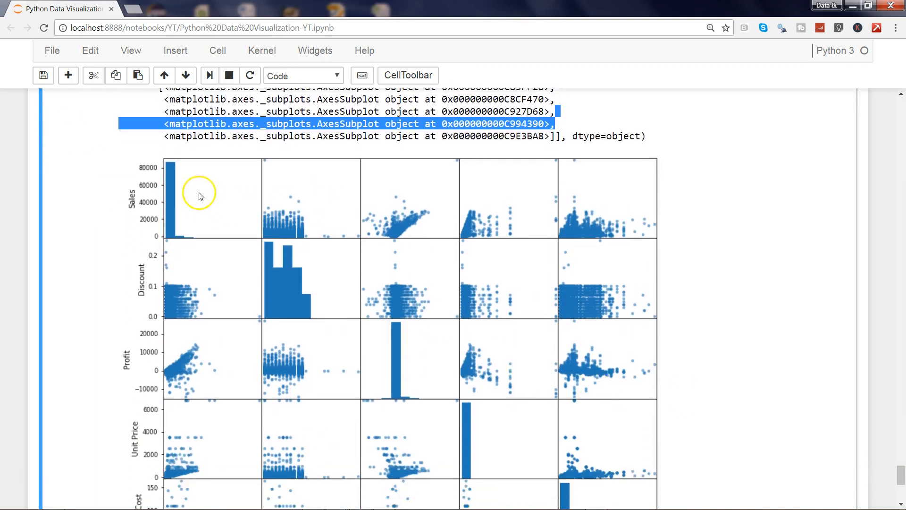
{"action": "mouse_move", "coordinate": [335, 351]}
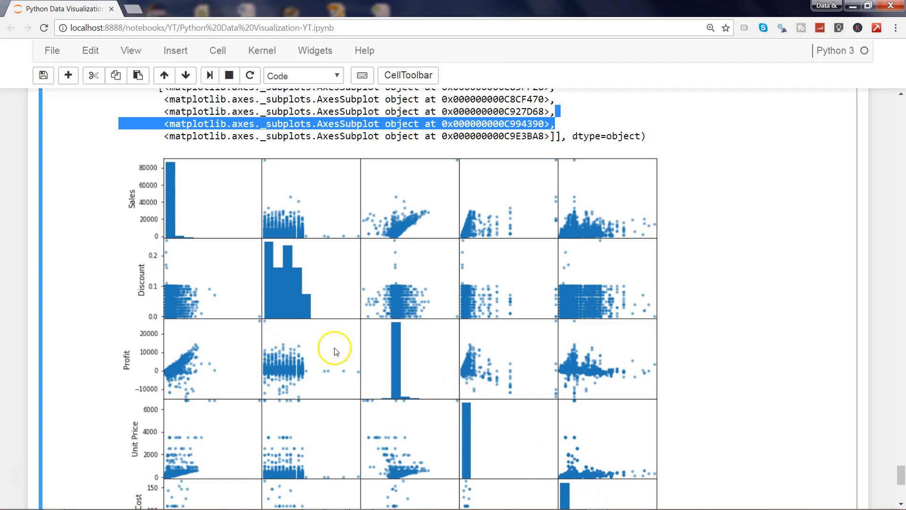
{"action": "mouse_move", "coordinate": [185, 199]}
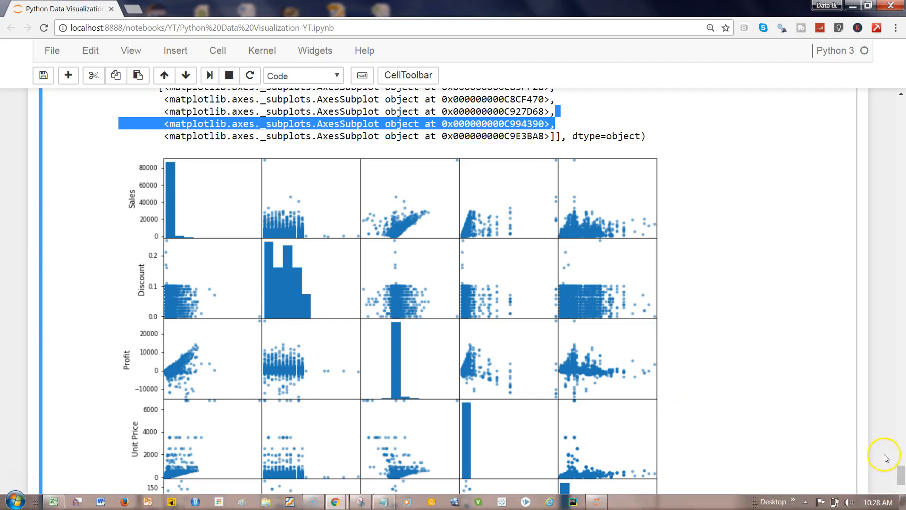
{"action": "scroll", "scroll_direction": "down", "scroll_amount": 3}
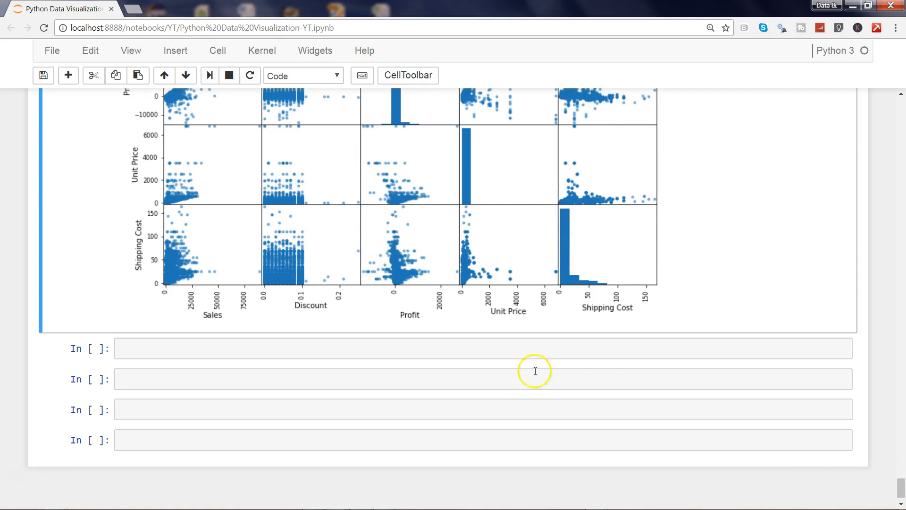
{"action": "left_click", "coordinate": [481, 348]}
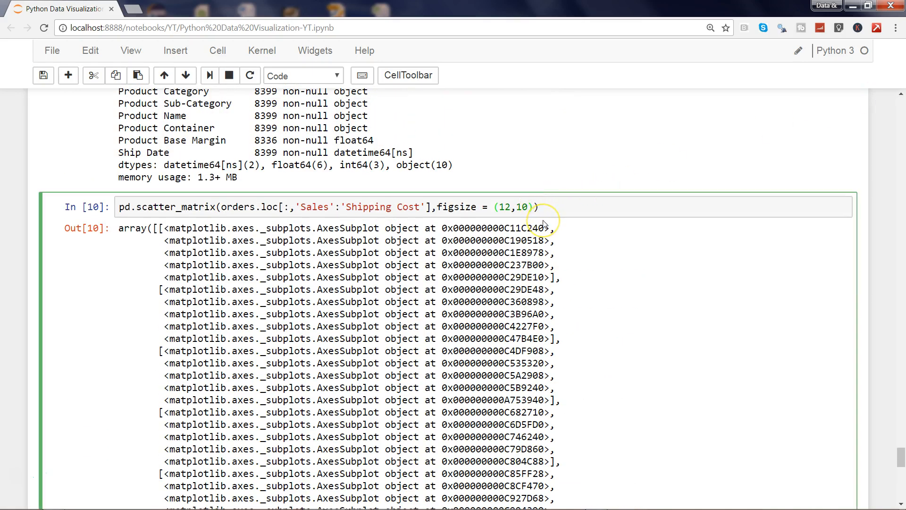
Step: Add diagonal='kde' to the pd.scatter_matrix call so the diagonal shows density curves
{"action": "type", "text": "d"}
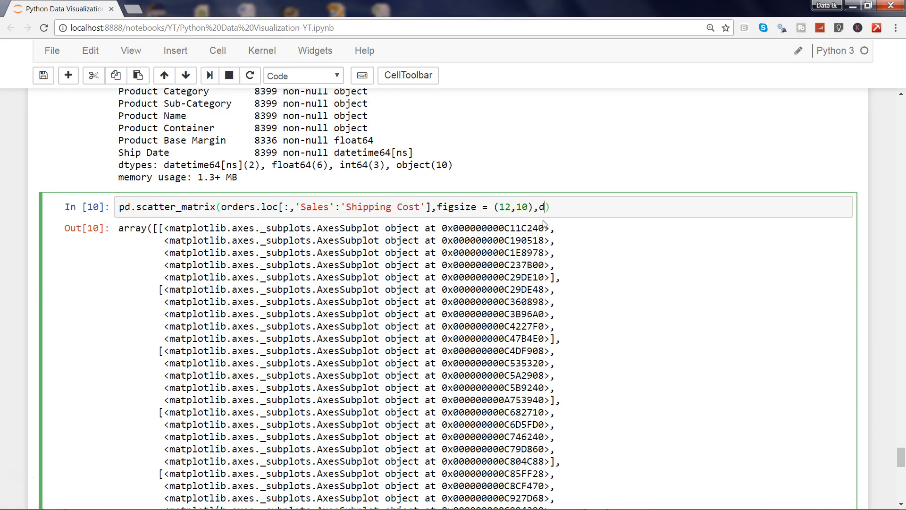
{"action": "type", "text": "iagonal="}
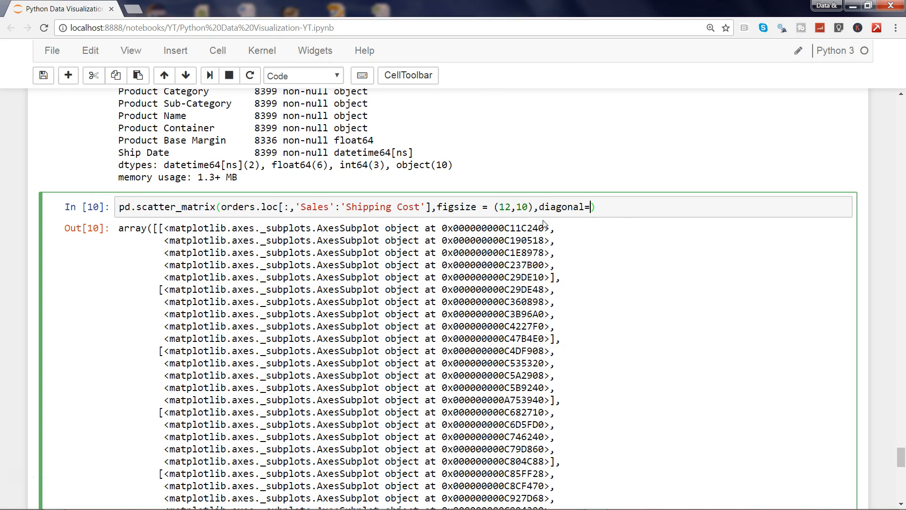
{"action": "key", "text": "shift+Tab"}
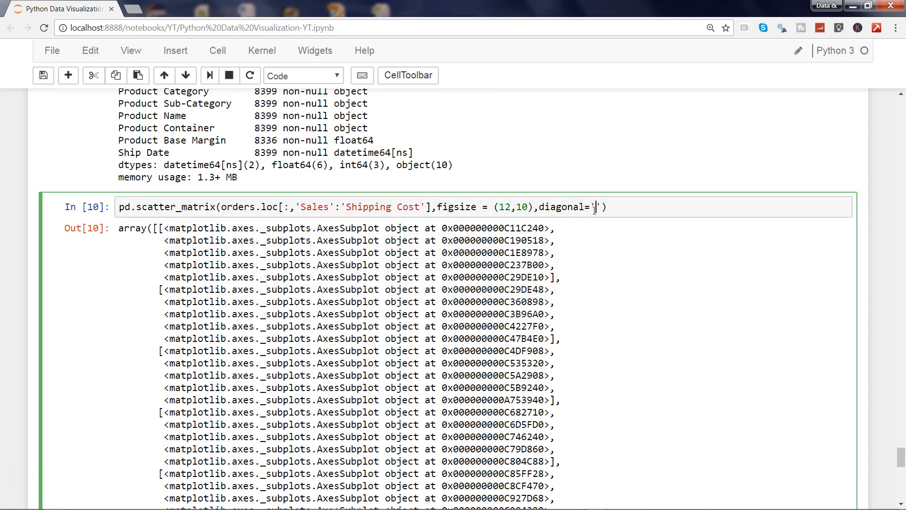
{"action": "type", "text": "kde"}
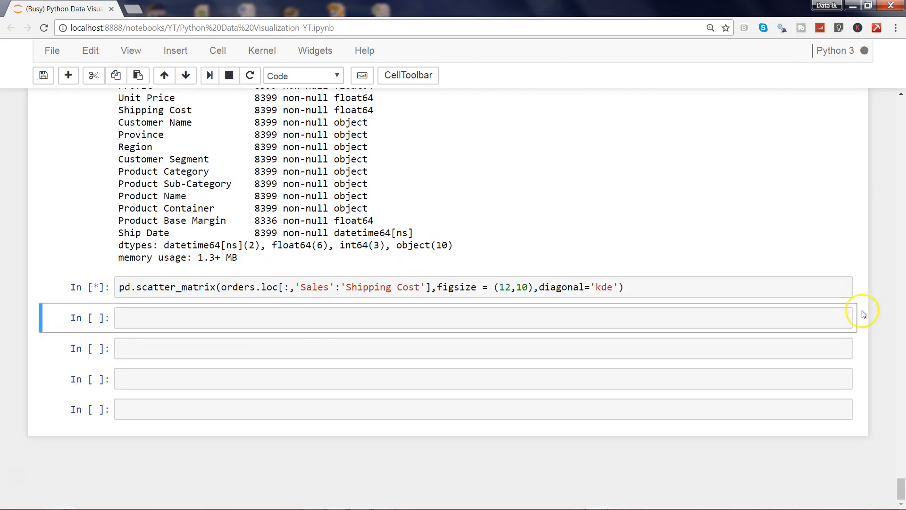
{"action": "mouse_move", "coordinate": [867, 357]}
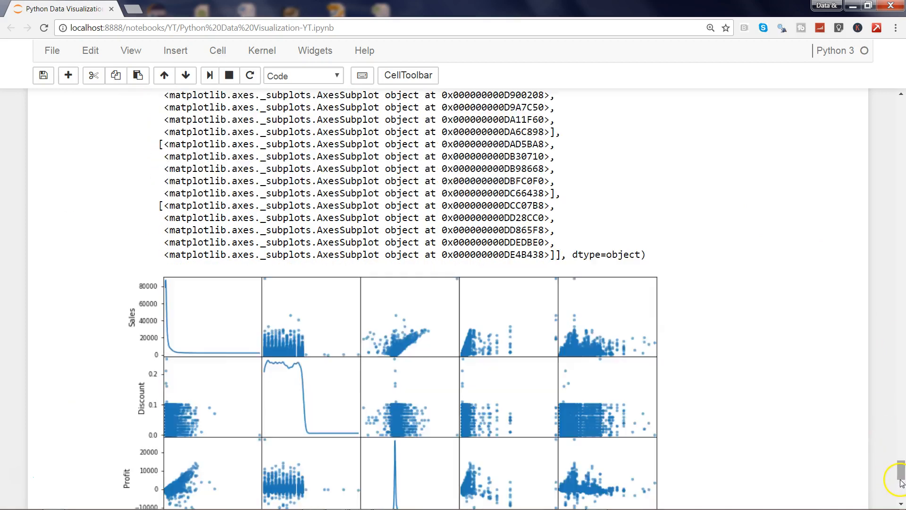
Step: Scroll through the redrawn scatter matrix to inspect its KDE diagonal panels, then return to the top
{"action": "scroll", "scroll_direction": "down", "scroll_amount": 3}
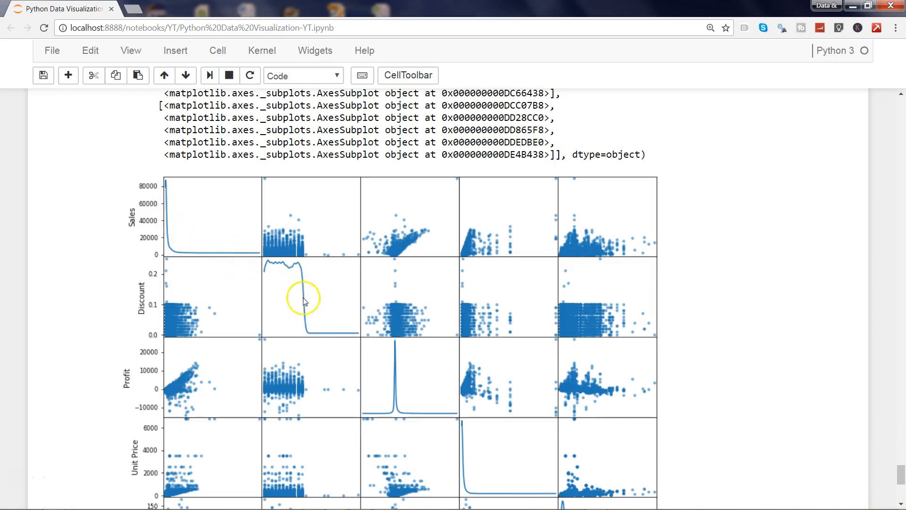
{"action": "mouse_move", "coordinate": [451, 417]}
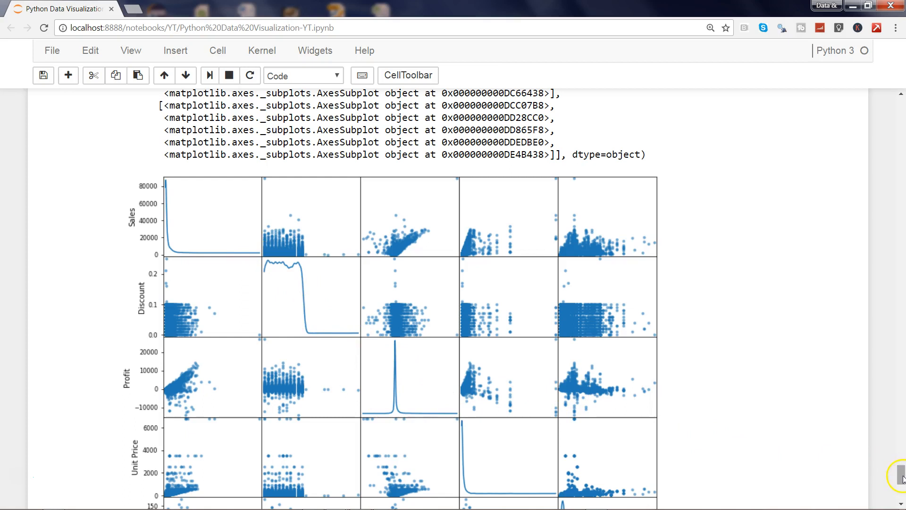
{"action": "scroll", "scroll_direction": "down", "scroll_amount": 3}
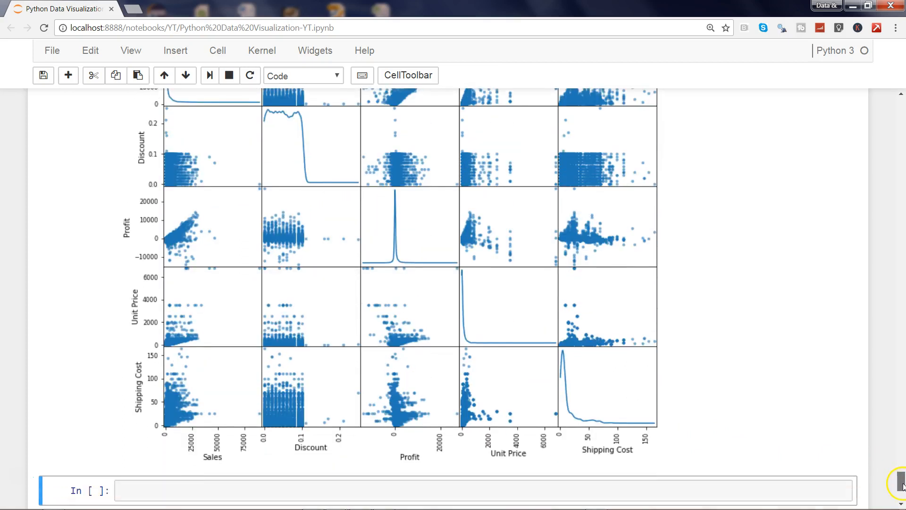
{"action": "scroll", "scroll_direction": "down", "scroll_amount": 3}
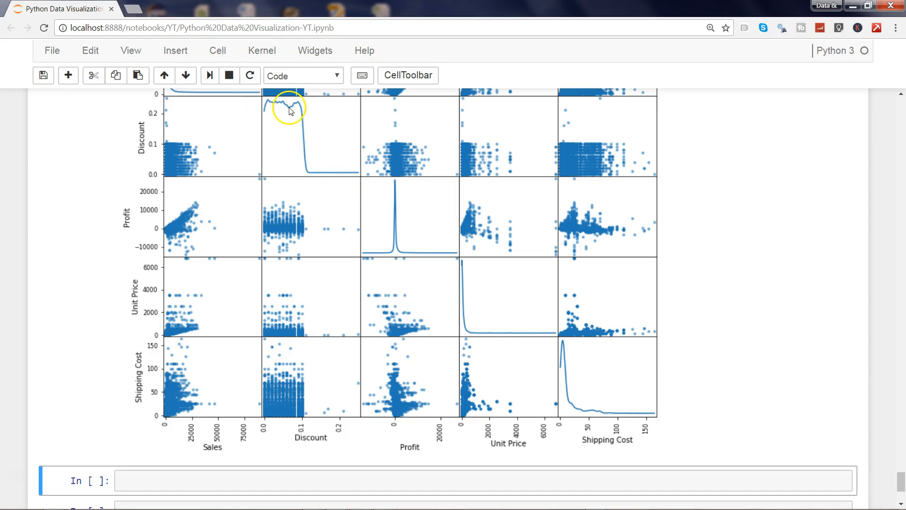
{"action": "mouse_move", "coordinate": [299, 111]}
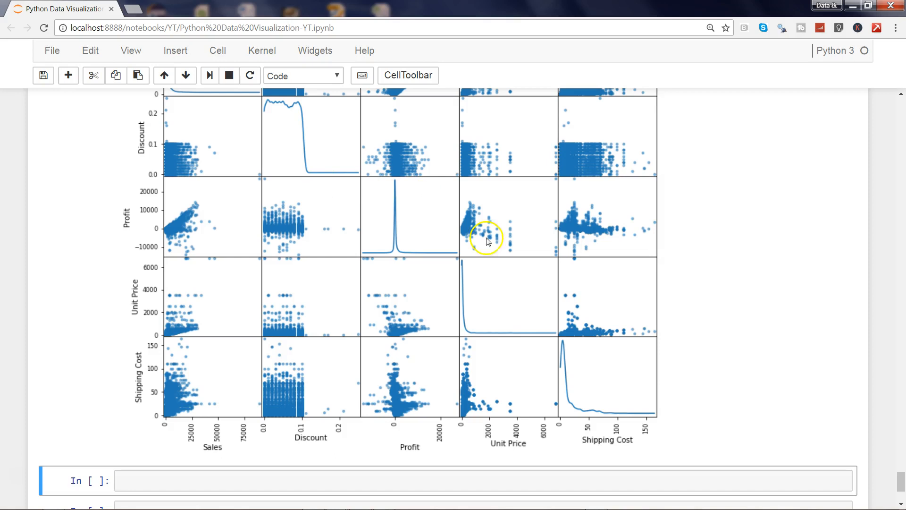
{"action": "mouse_move", "coordinate": [477, 297]}
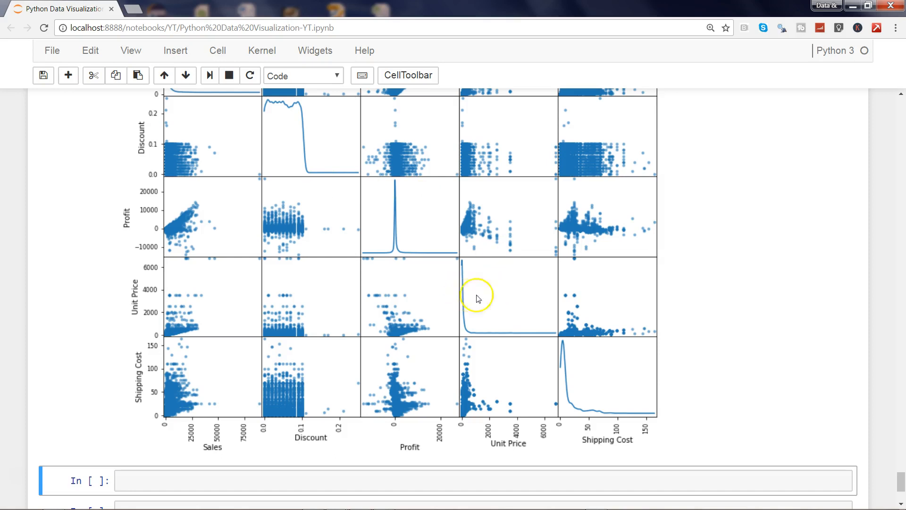
{"action": "mouse_move", "coordinate": [566, 348]}
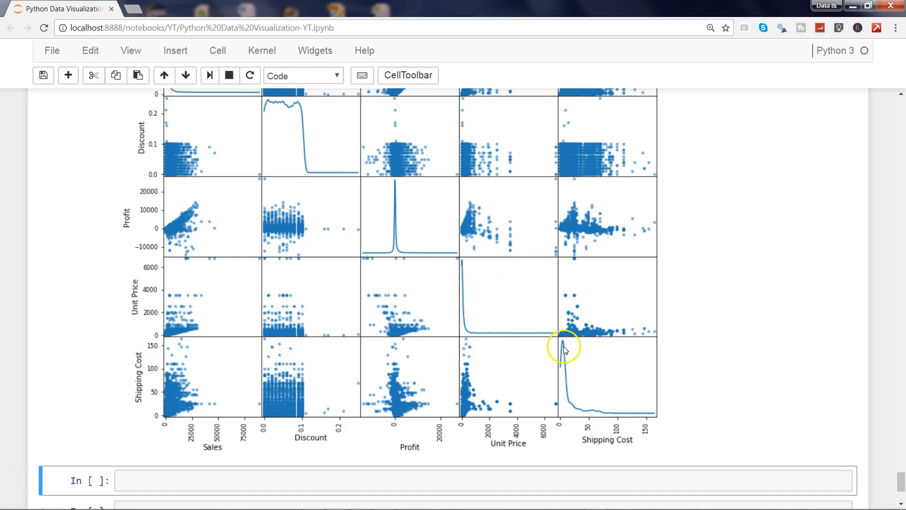
{"action": "mouse_move", "coordinate": [592, 401]}
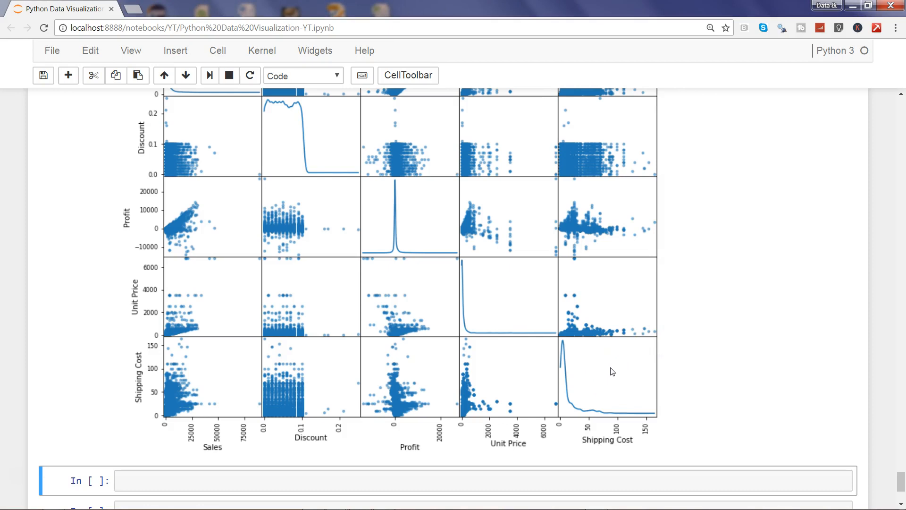
{"action": "mouse_move", "coordinate": [791, 240]}
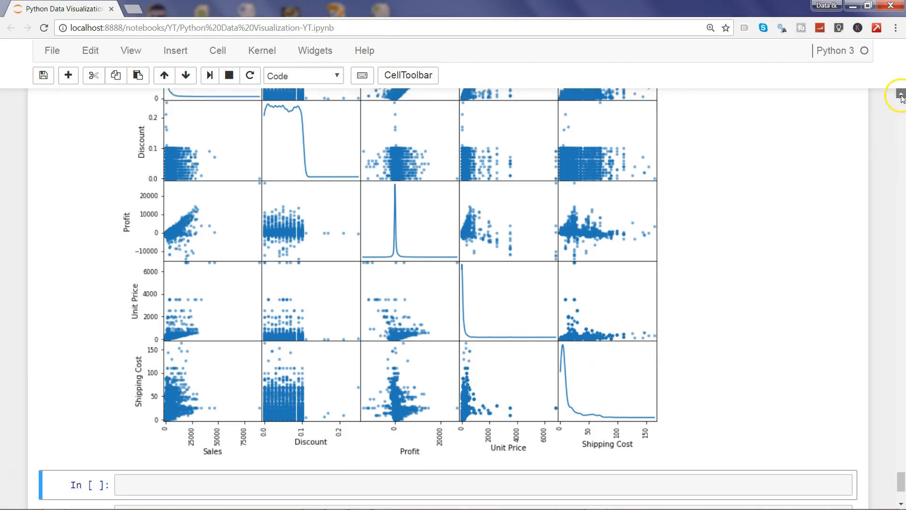
{"action": "scroll", "scroll_direction": "up", "scroll_amount": 3}
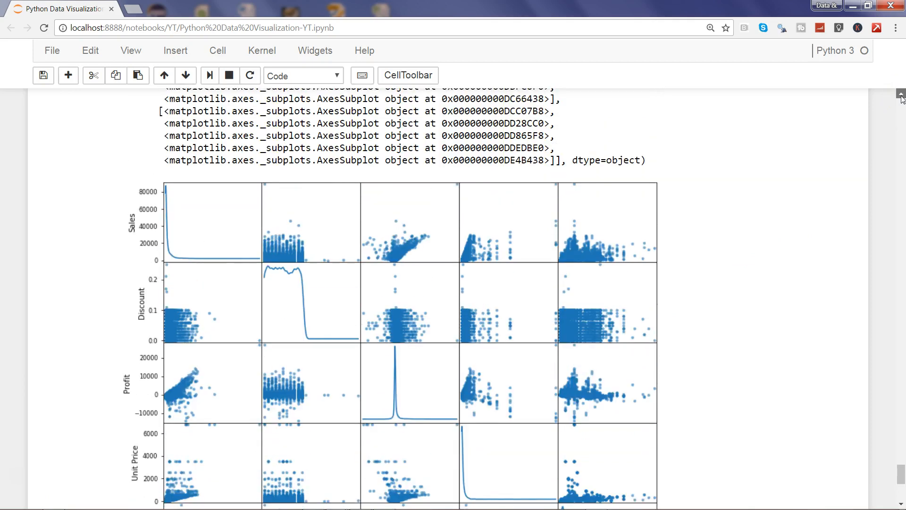
{"action": "scroll", "scroll_direction": "up", "scroll_amount": 3}
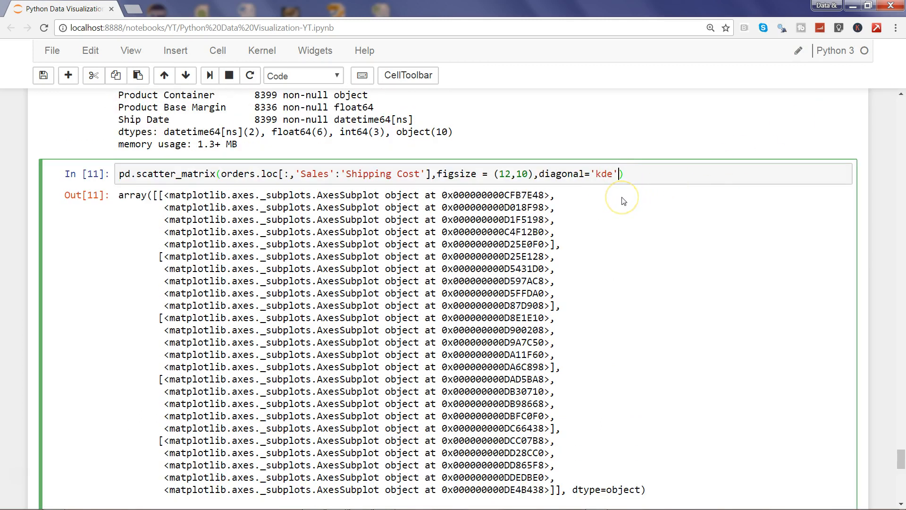
{"action": "key", "text": "shift+Tab"}
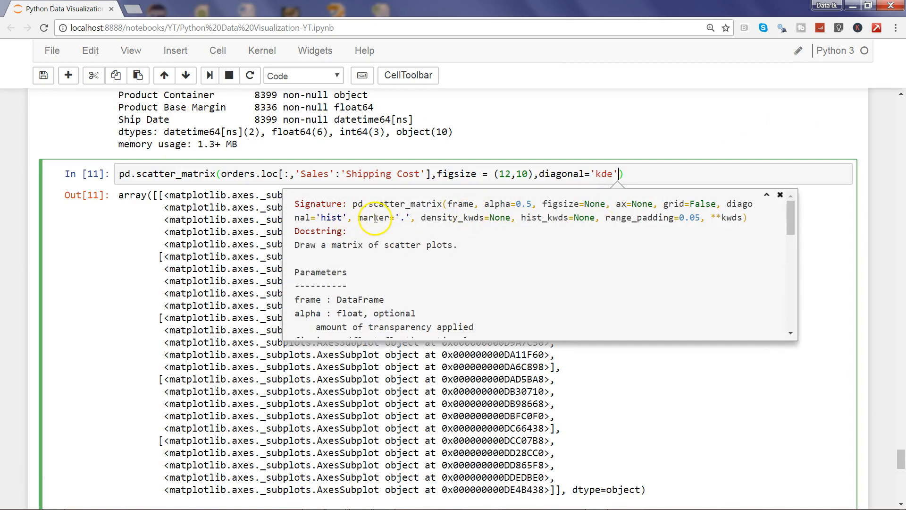
{"action": "mouse_move", "coordinate": [513, 204]}
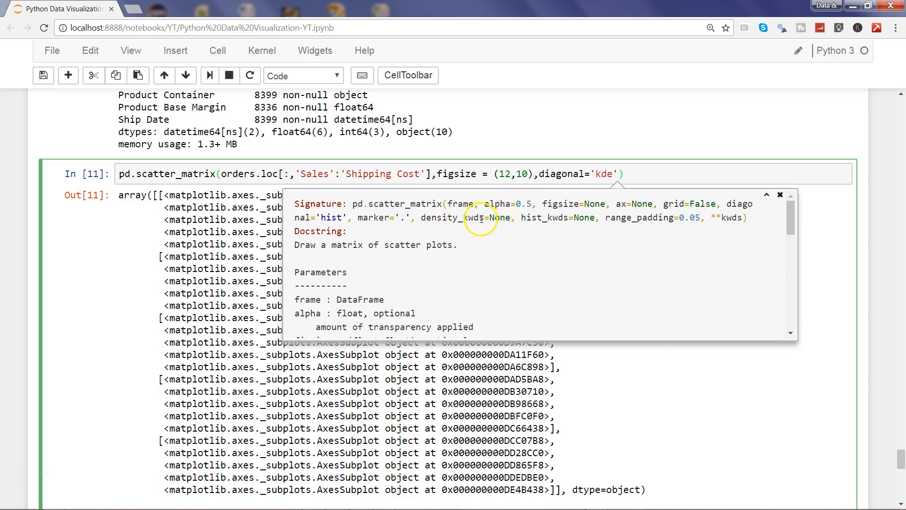
{"action": "mouse_move", "coordinate": [572, 218]}
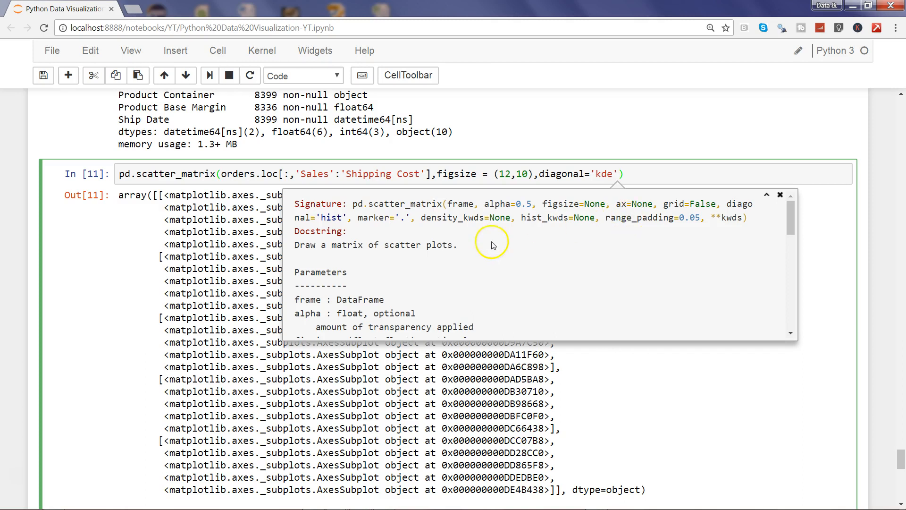
{"action": "mouse_move", "coordinate": [789, 222]}
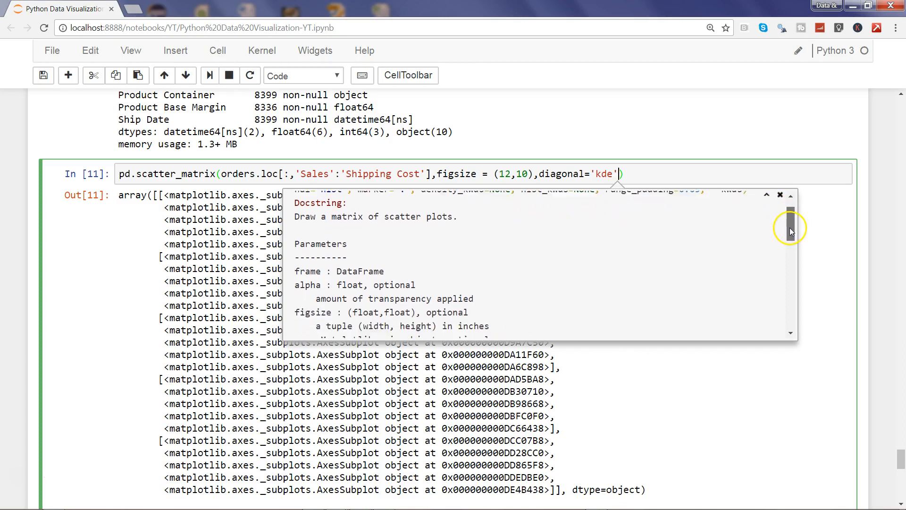
{"action": "scroll", "scroll_direction": "down", "scroll_amount": 3}
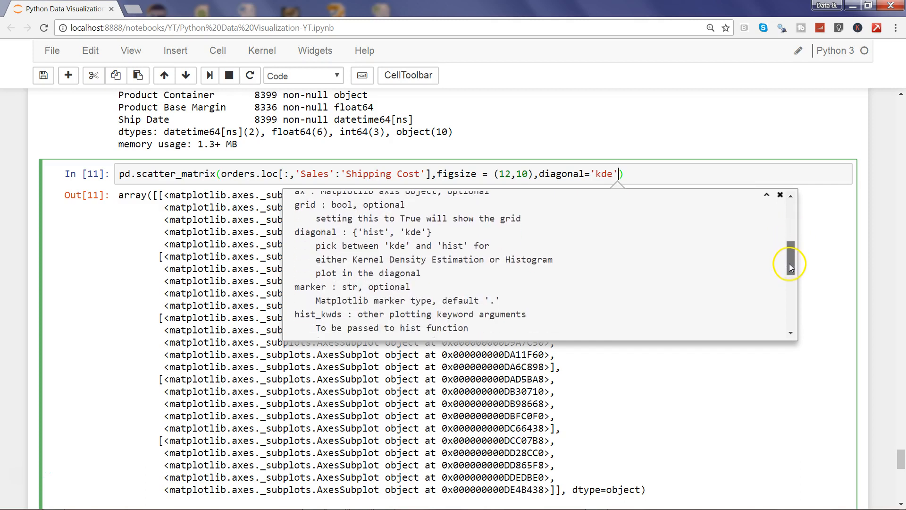
{"action": "scroll", "scroll_direction": "down", "scroll_amount": 3}
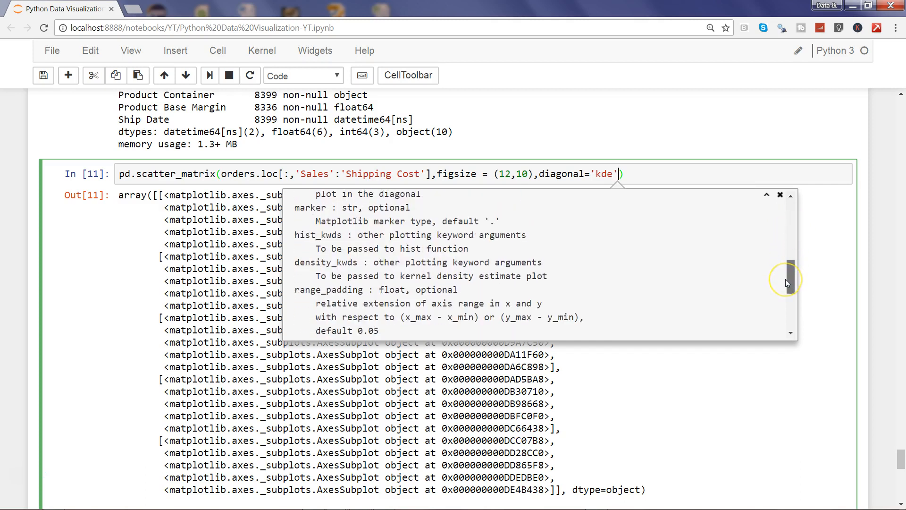
{"action": "scroll", "scroll_direction": "down", "scroll_amount": 3}
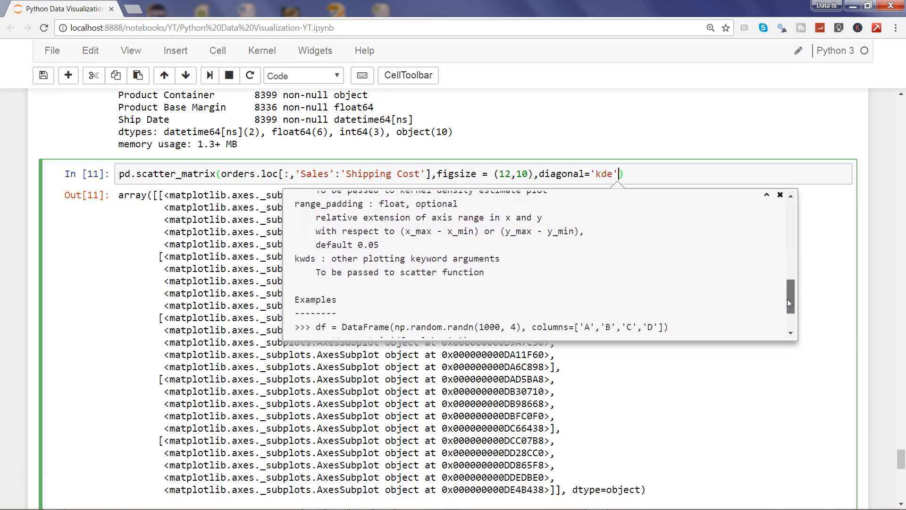
{"action": "scroll", "scroll_direction": "down", "scroll_amount": 3}
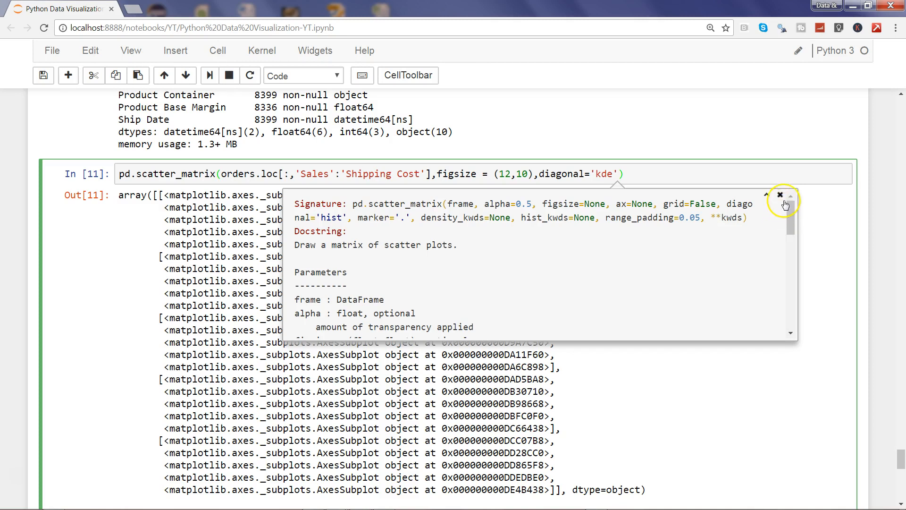
{"action": "left_click", "coordinate": [779, 195]}
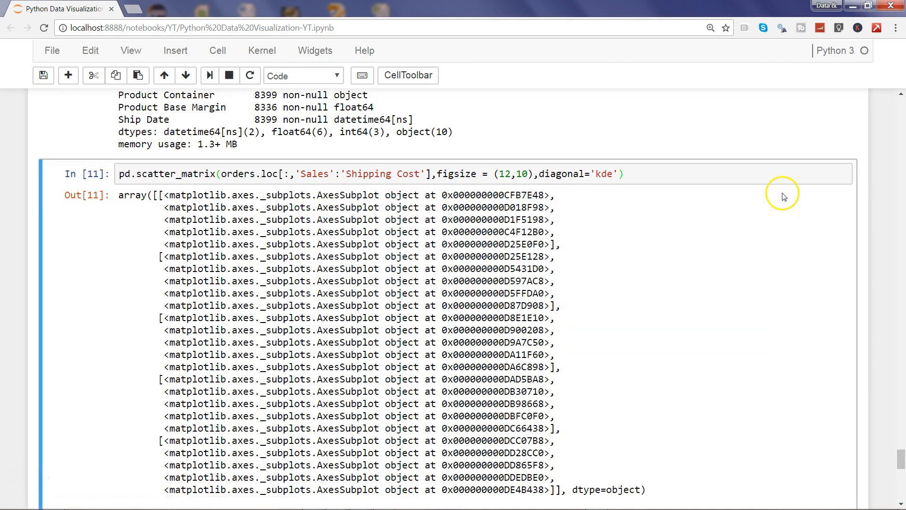